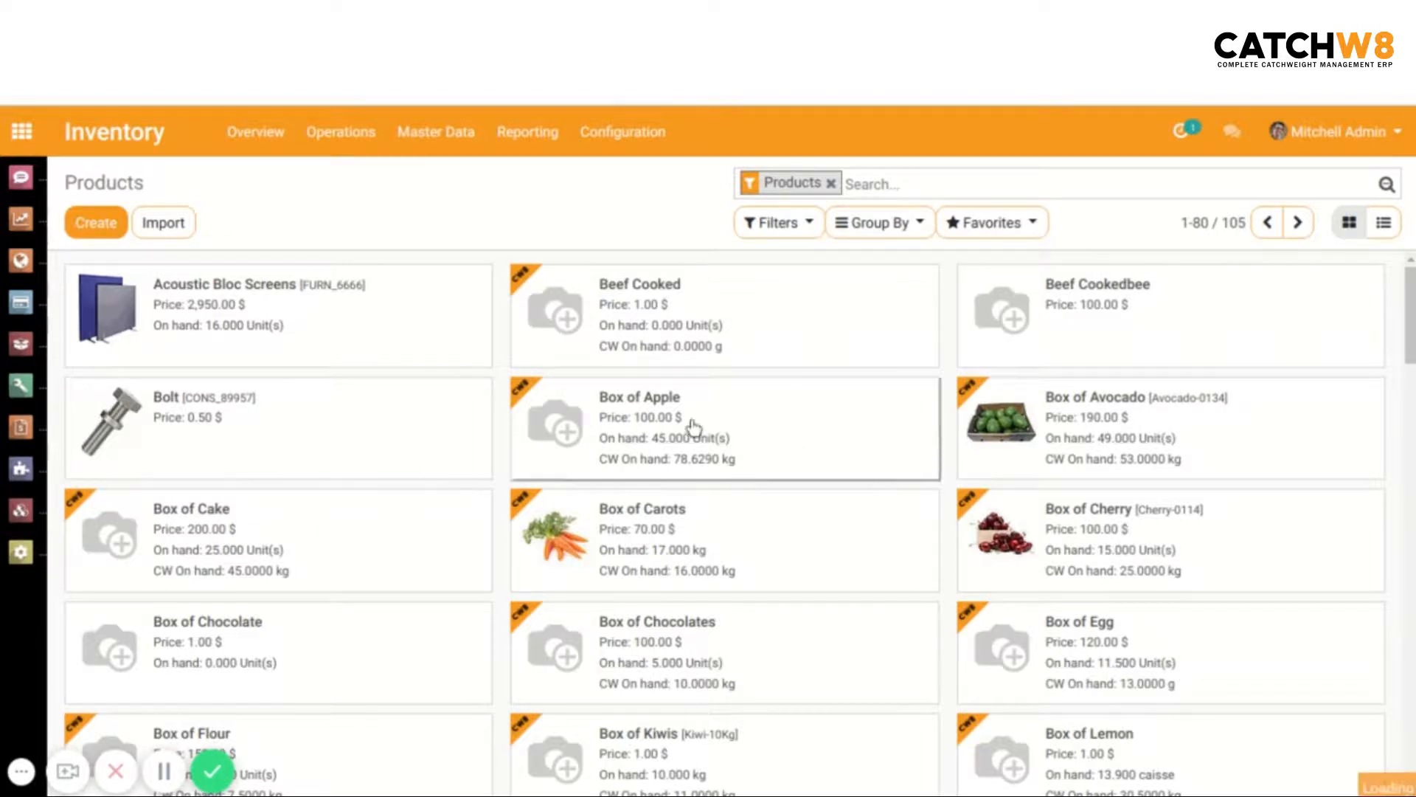
Set Box of Apple's inventory tracking to By Lots and save the product.
{"action": "left_click", "coordinate": [639, 397]}
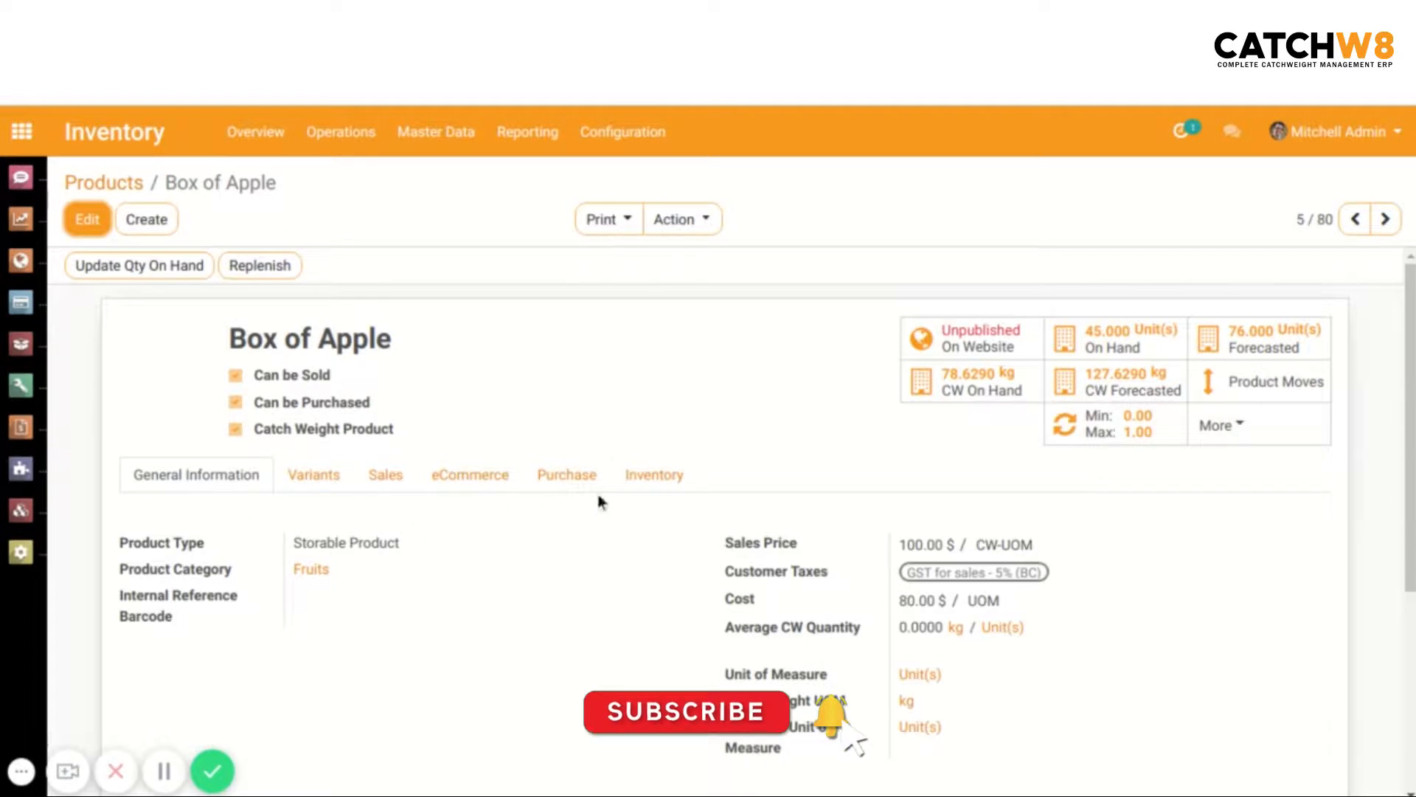
{"action": "left_click", "coordinate": [654, 474]}
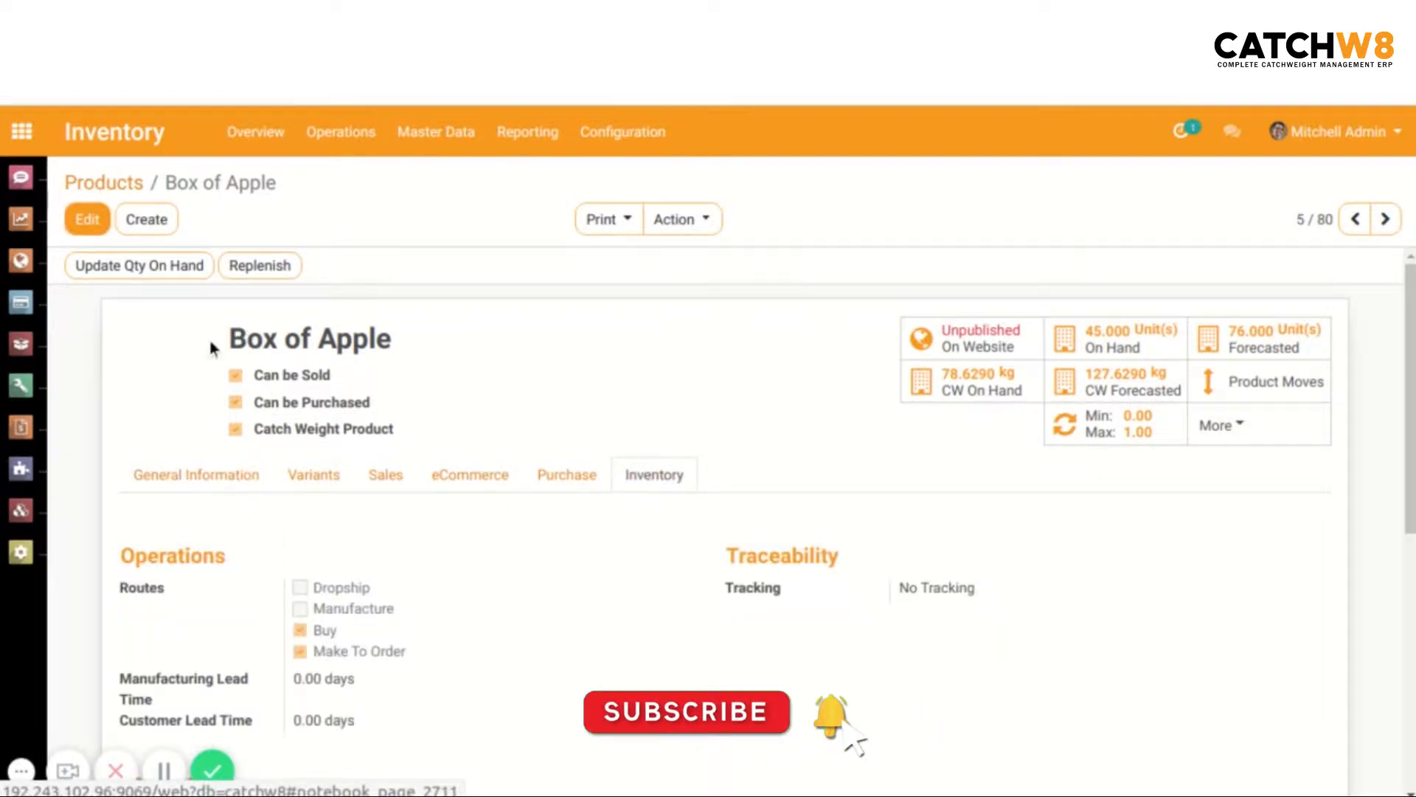
{"action": "left_click", "coordinate": [87, 219]}
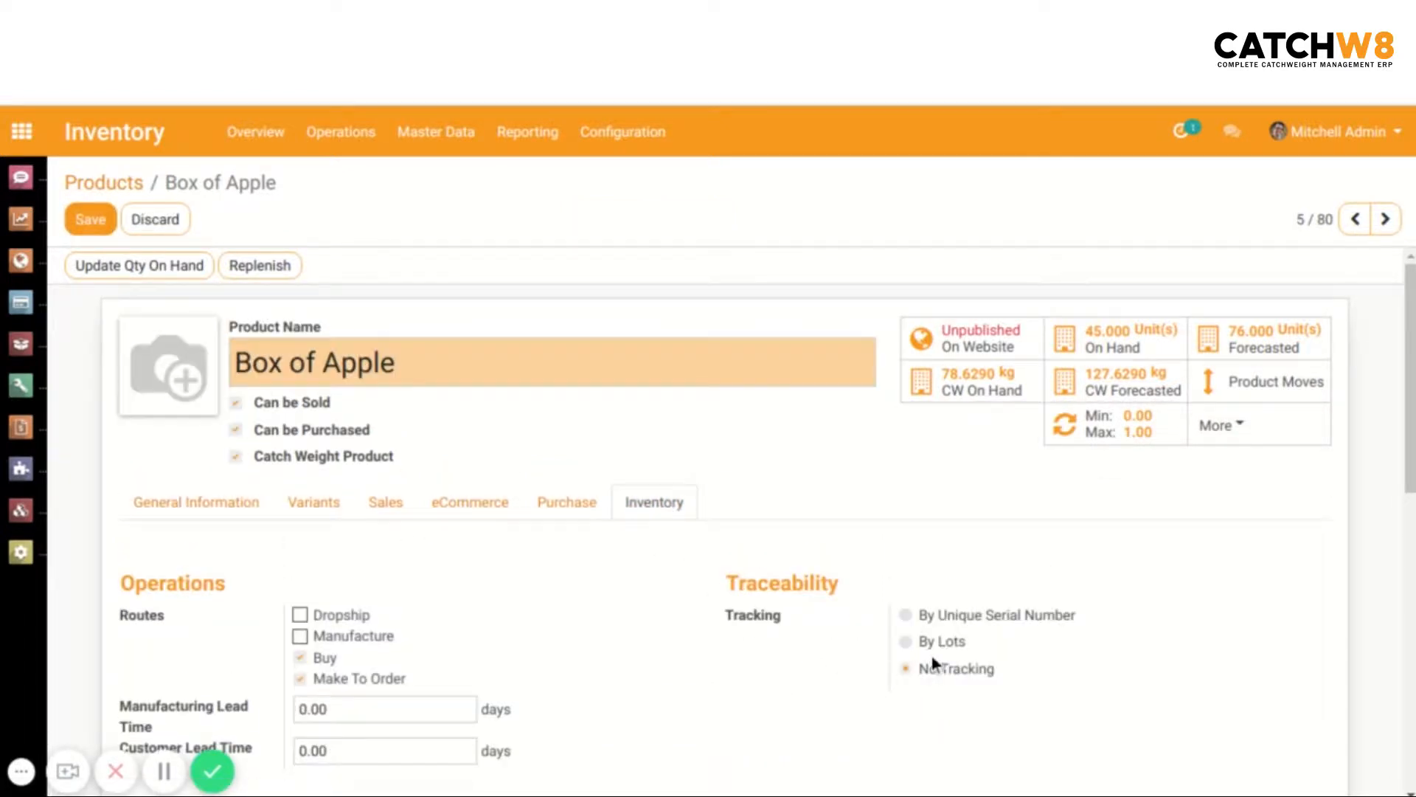
{"action": "left_click", "coordinate": [906, 642]}
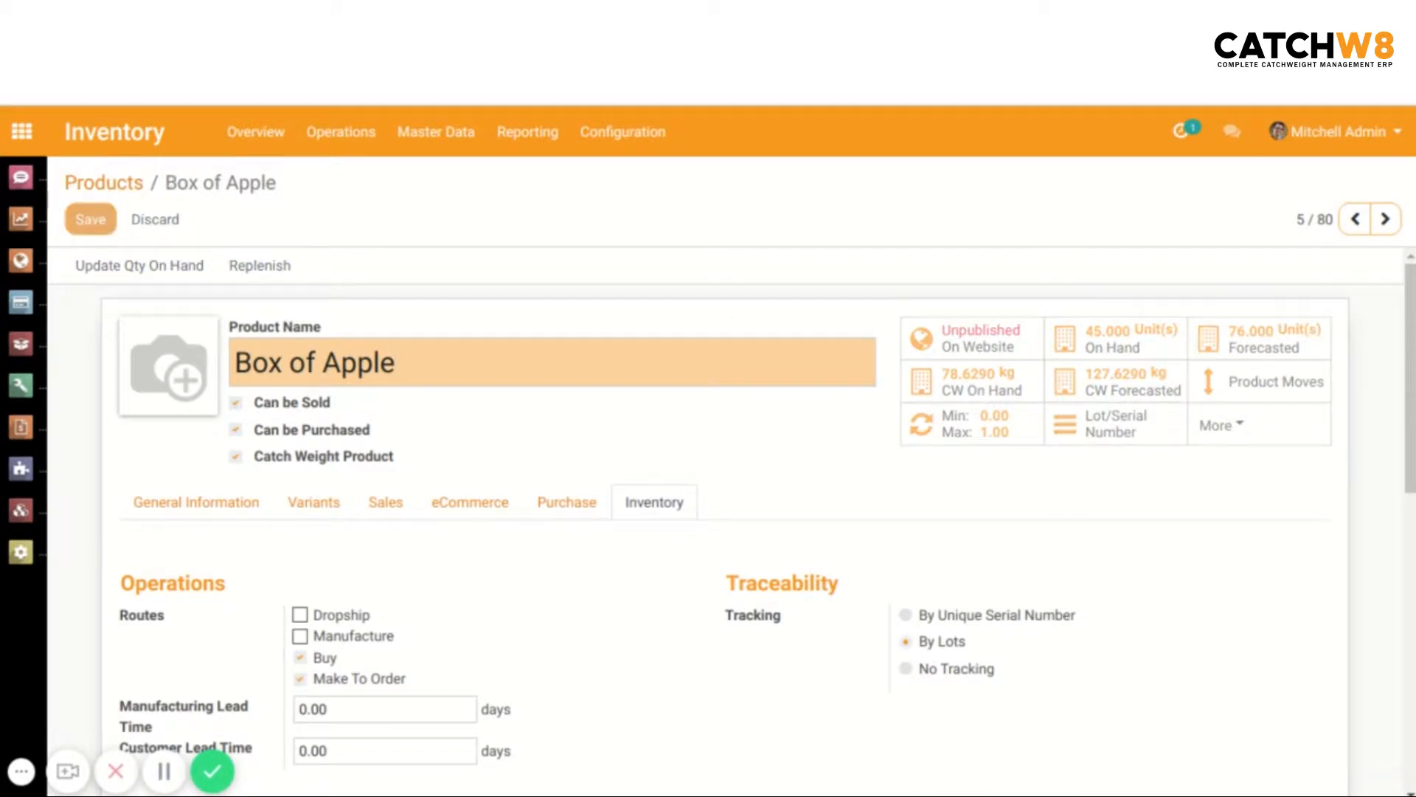
{"action": "left_click", "coordinate": [90, 219]}
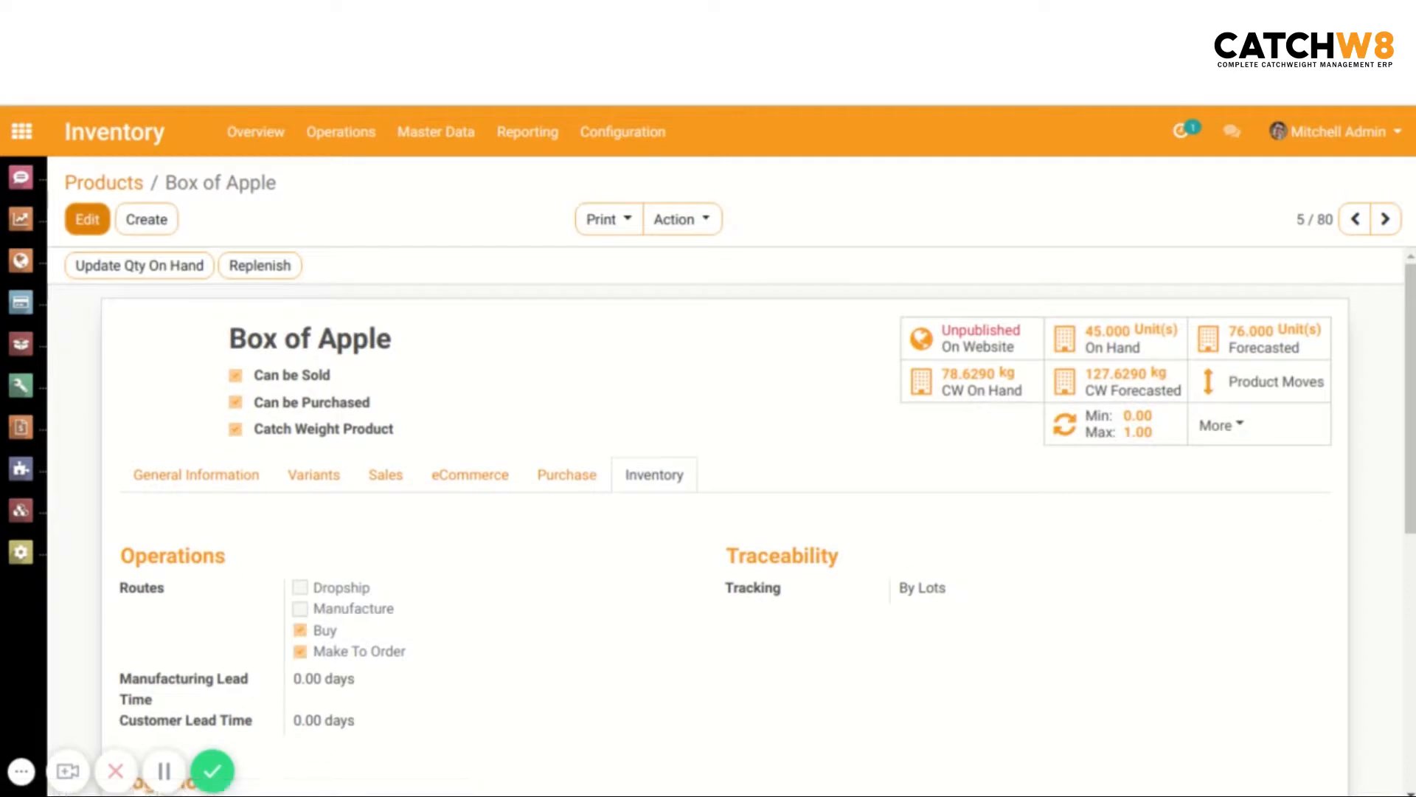
Start a new bill of materials from Manufacturing > Master Data > Bills of Materials.
{"action": "left_click", "coordinate": [21, 131]}
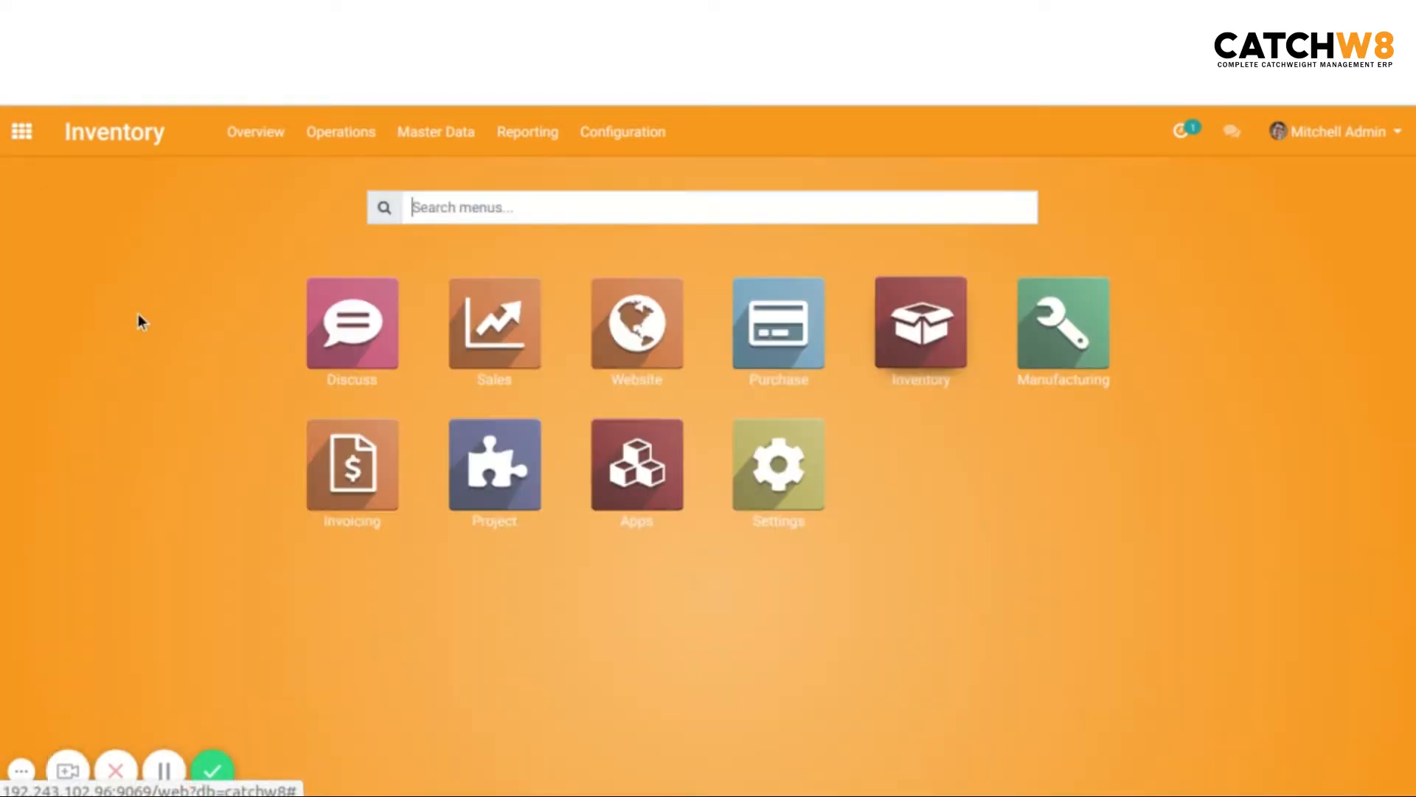
{"action": "left_click", "coordinate": [1062, 323]}
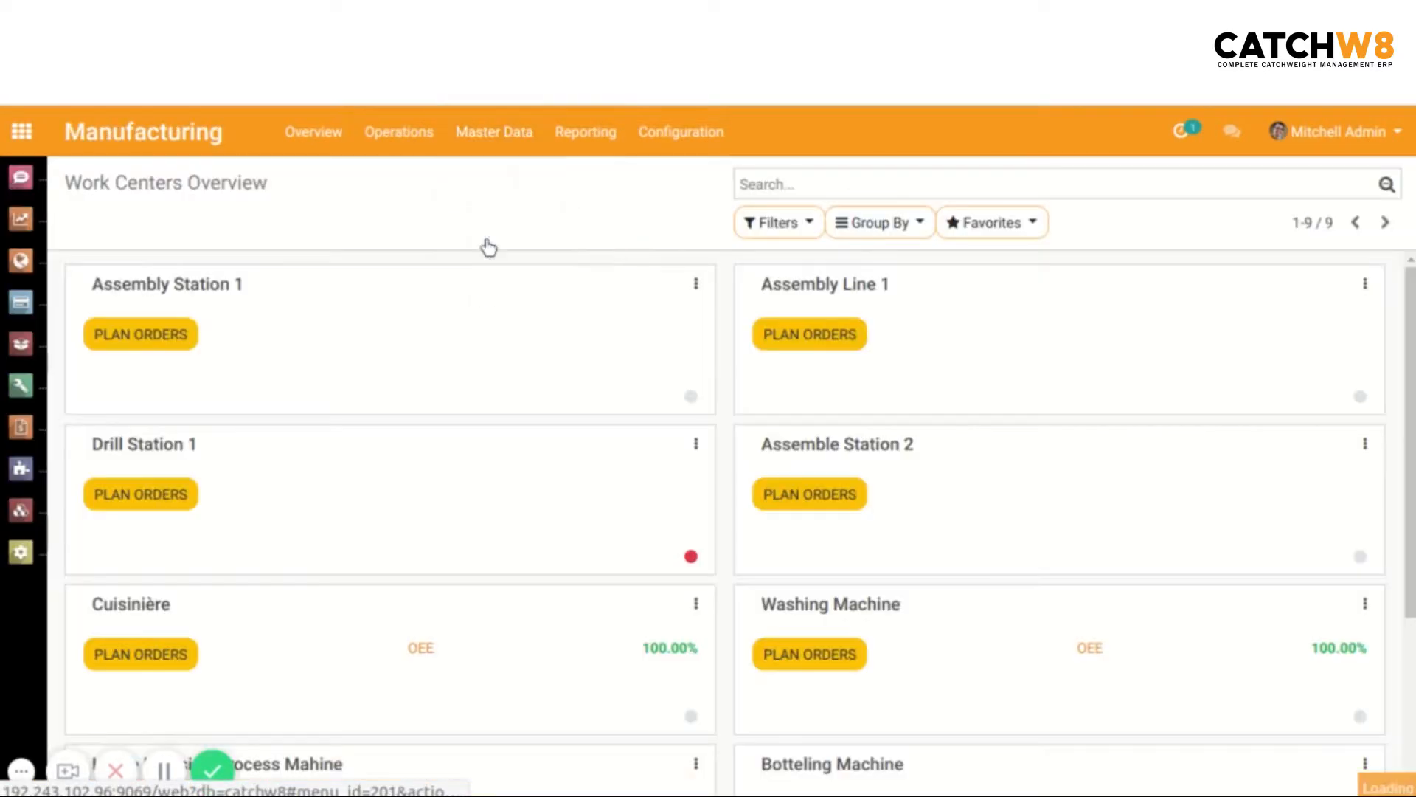
{"action": "left_click", "coordinate": [493, 132]}
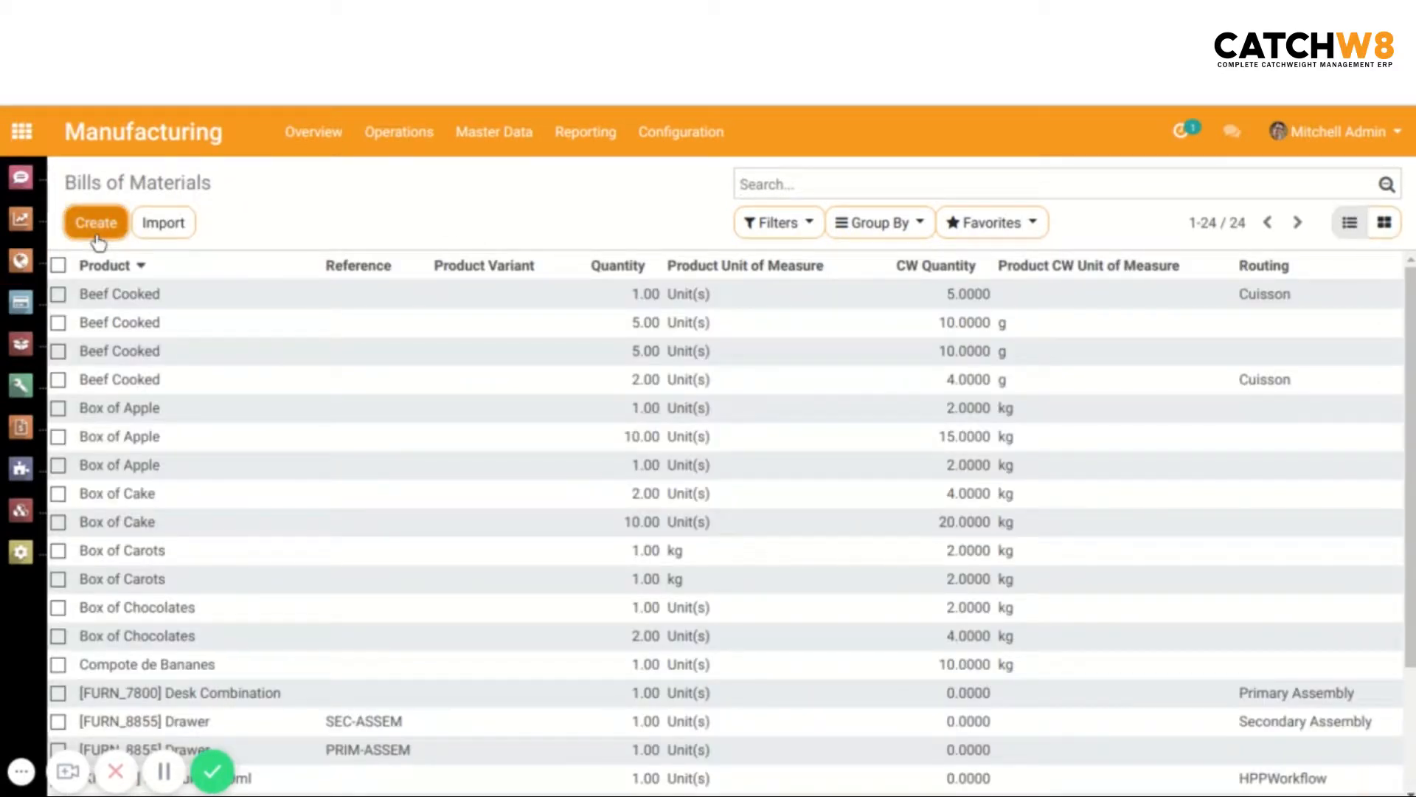
{"action": "left_click", "coordinate": [94, 222]}
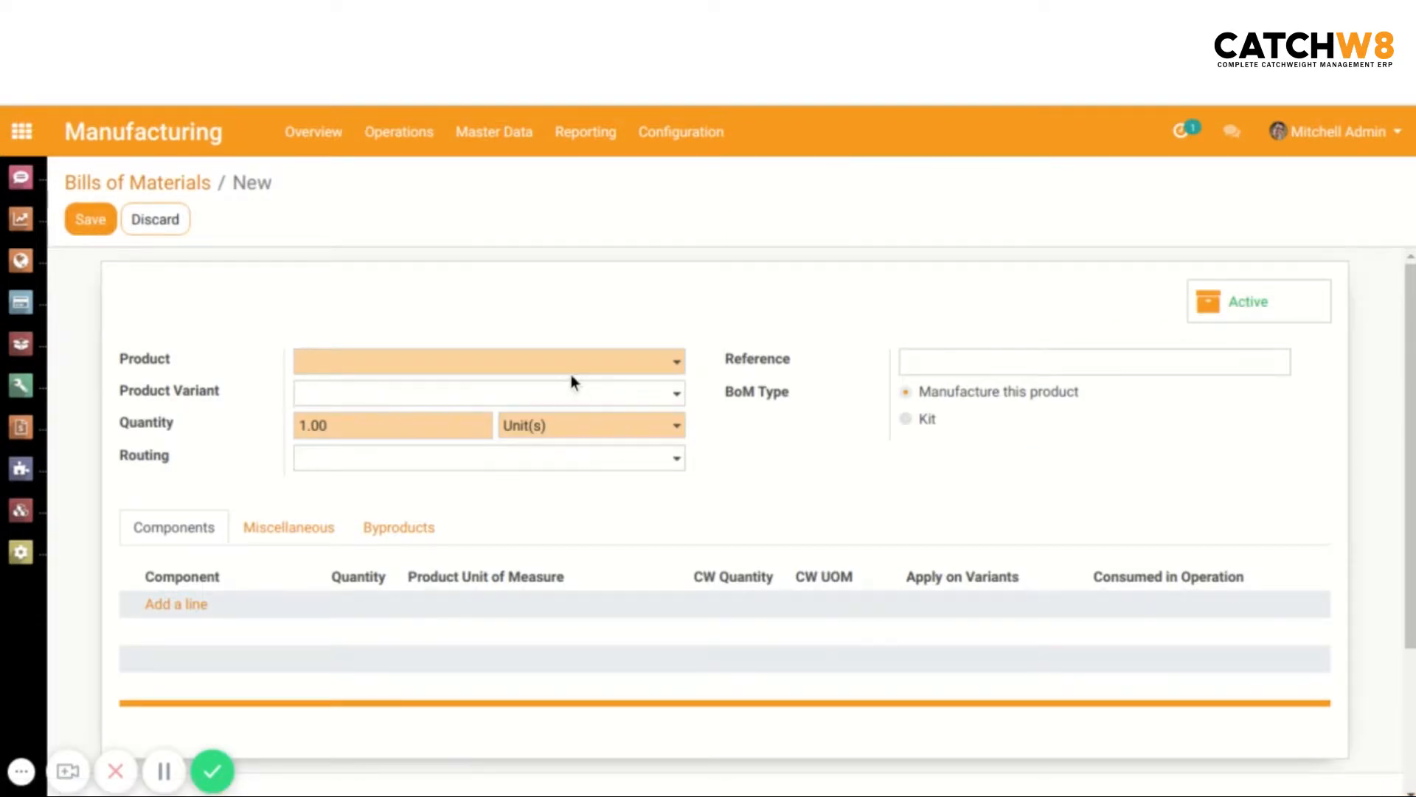
Set the bill's product to Box of Apple with quantity 2 units and CW quantity 4 kg.
{"action": "left_click", "coordinate": [489, 360]}
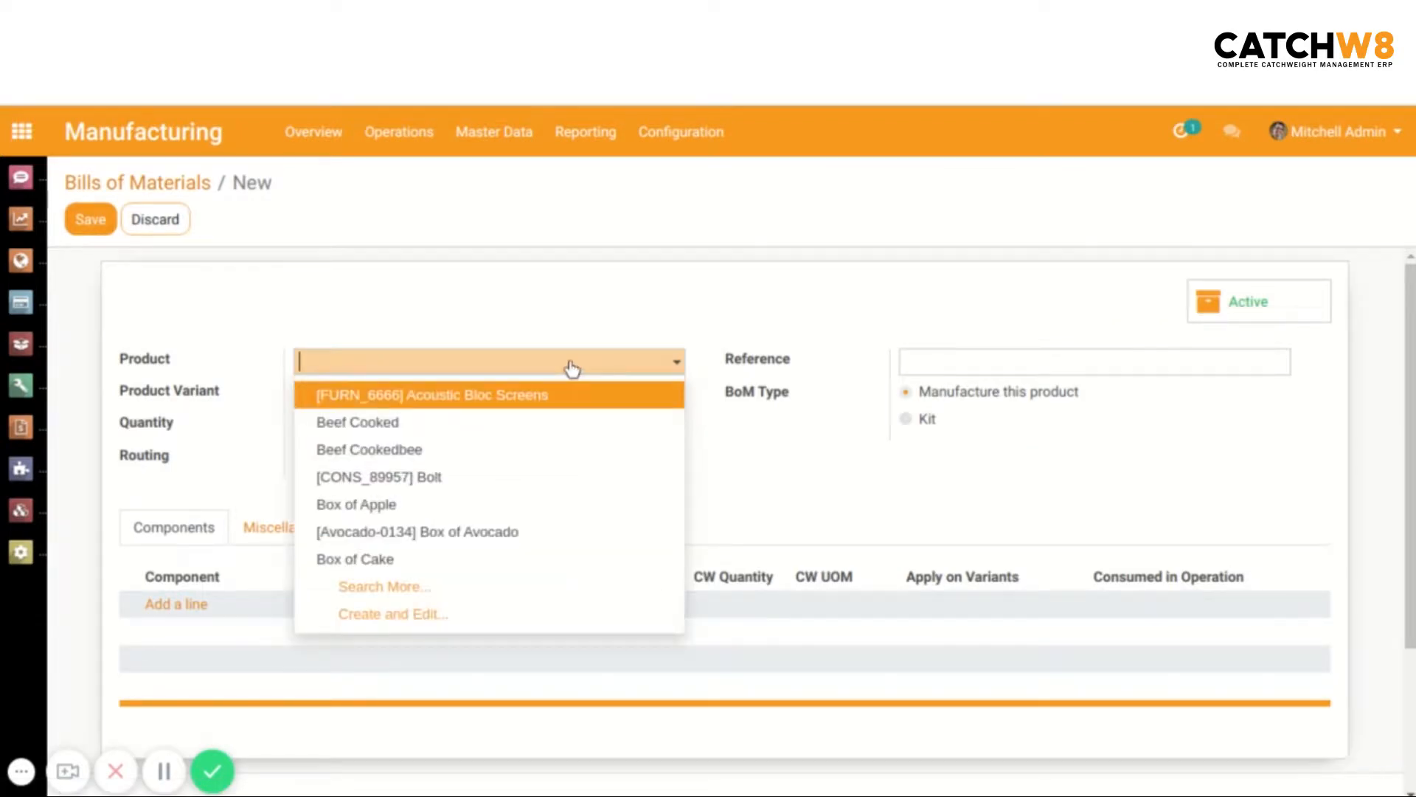
{"action": "type", "text": "bo"}
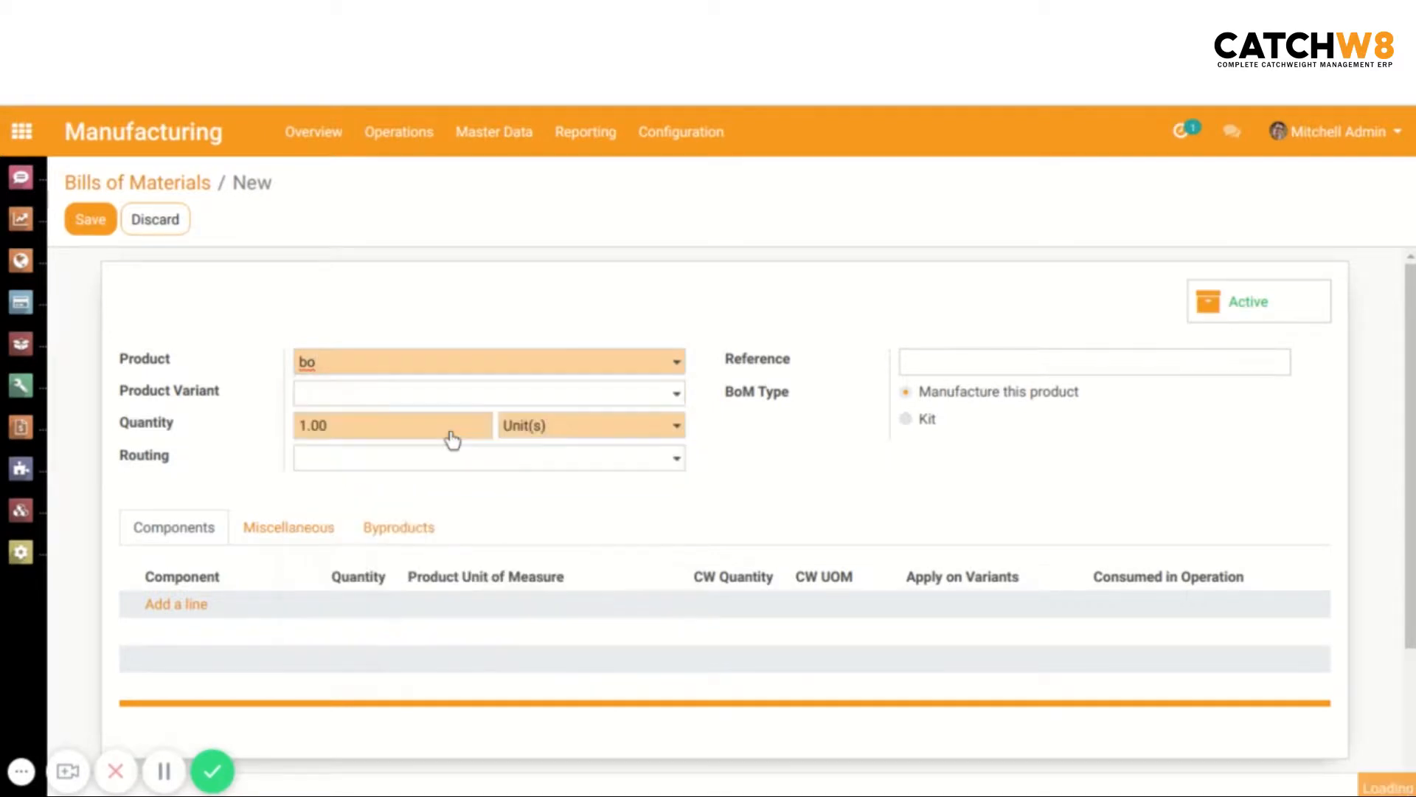
{"action": "left_click", "coordinate": [488, 362]}
{"action": "type", "text": "2"}
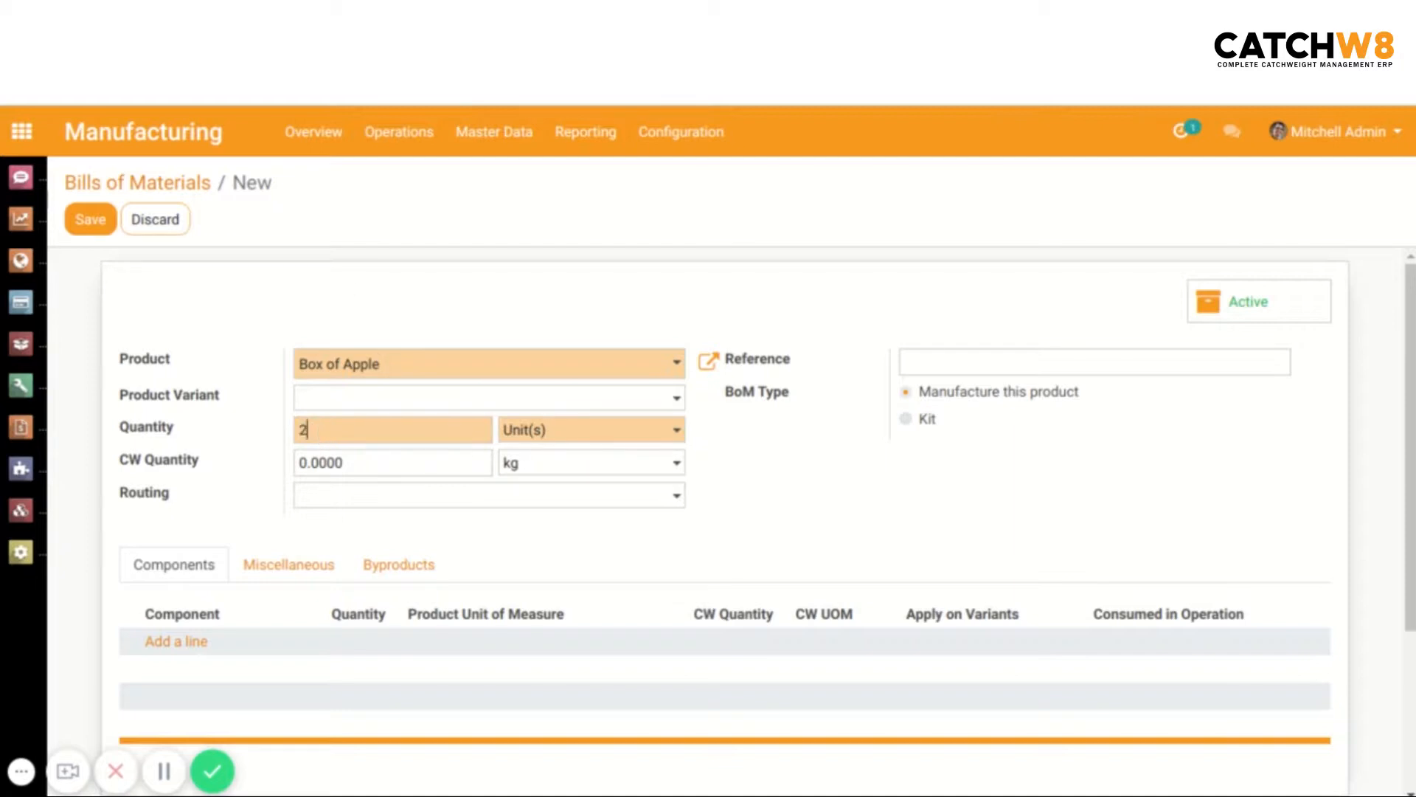
{"action": "type", "text": "4"}
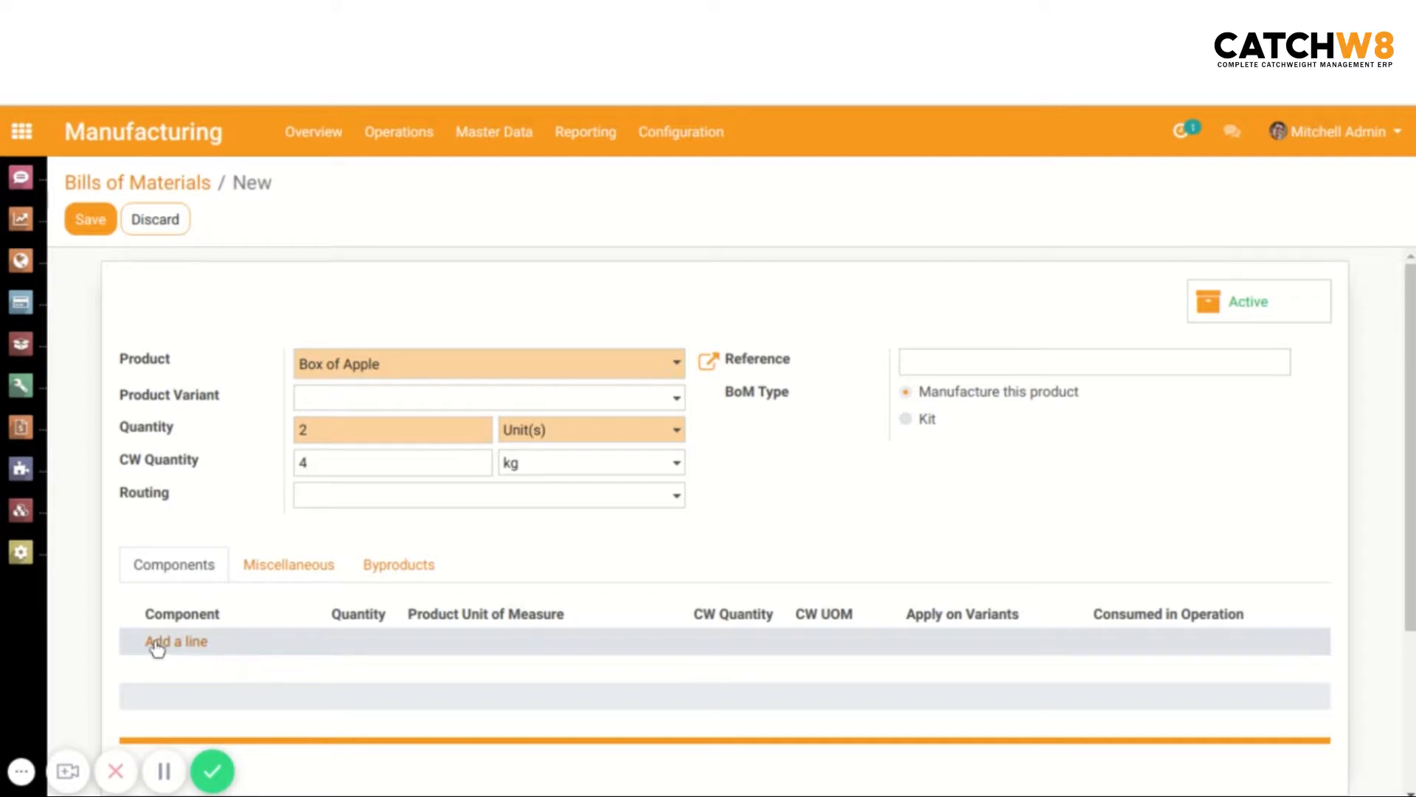
{"action": "left_click", "coordinate": [175, 642]}
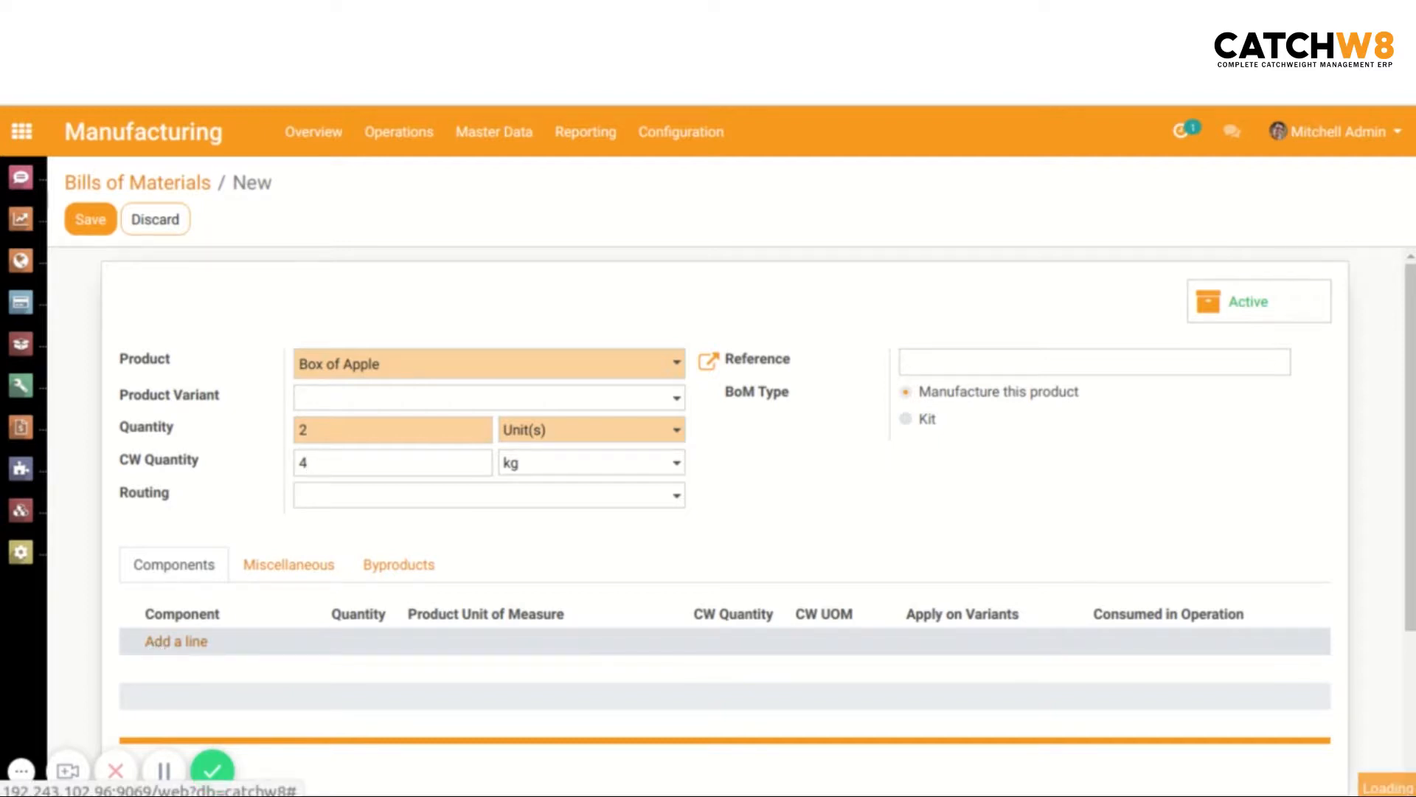
Add Box of Cake as a component line of 2 units and 4 kg.
{"action": "left_click", "coordinate": [176, 641]}
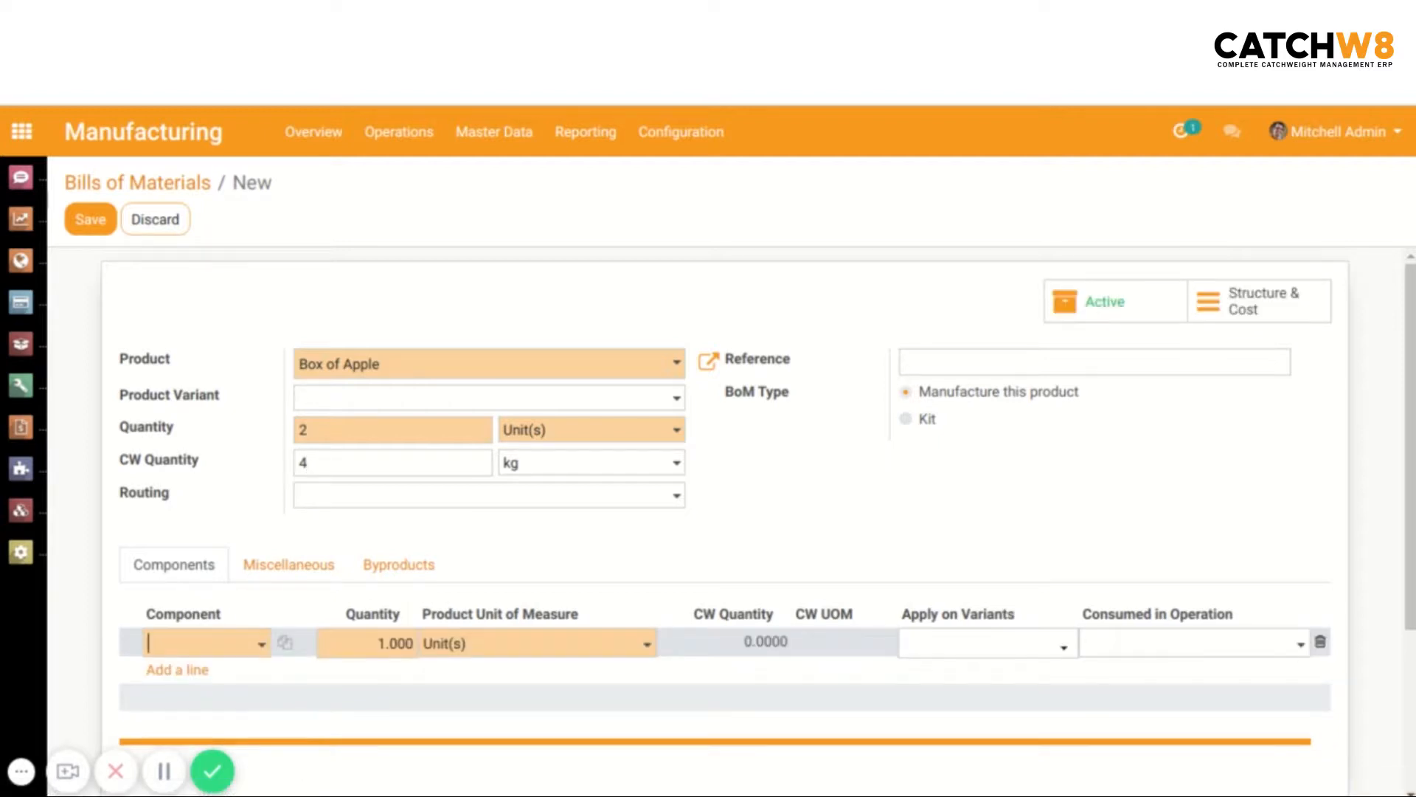
{"action": "type", "text": "ca"}
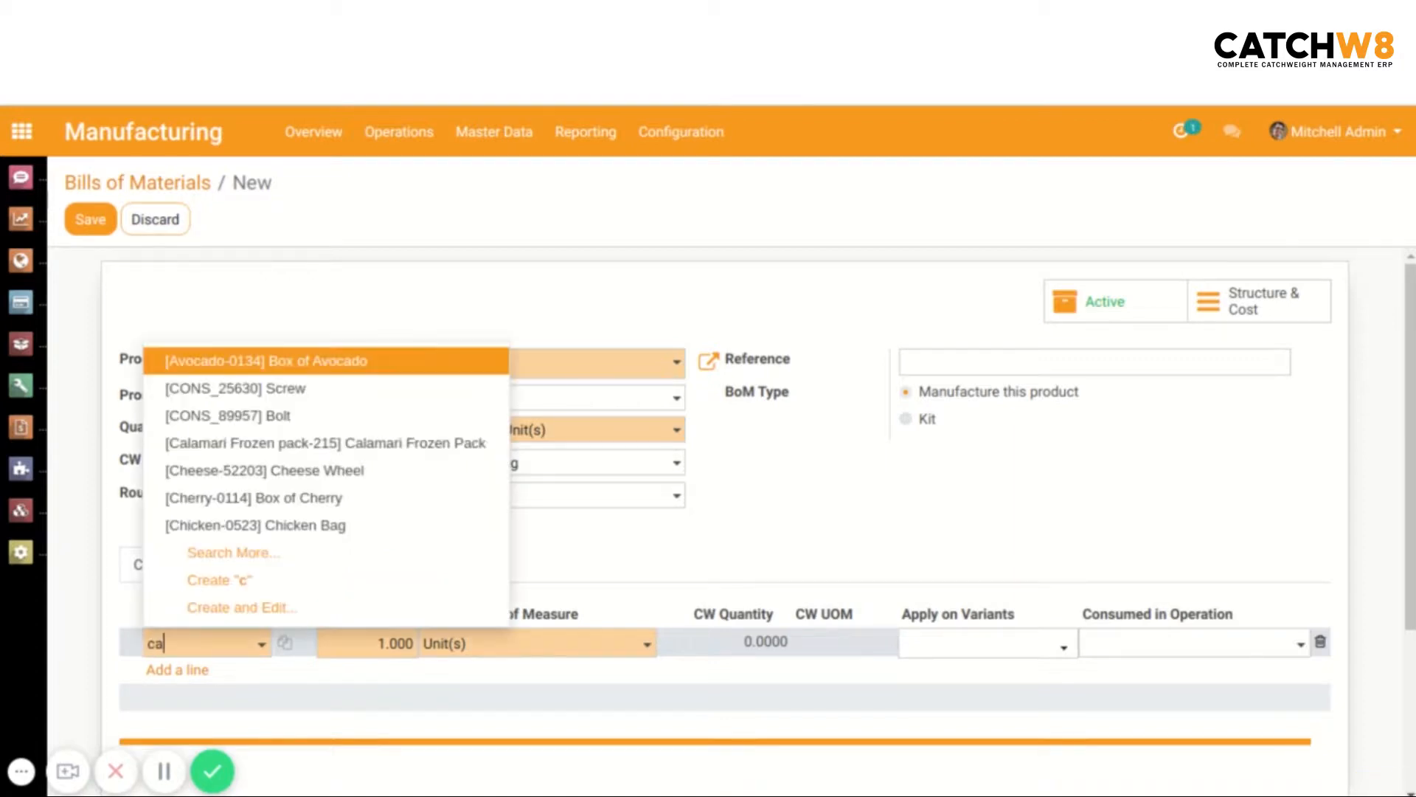
{"action": "type", "text": "a"}
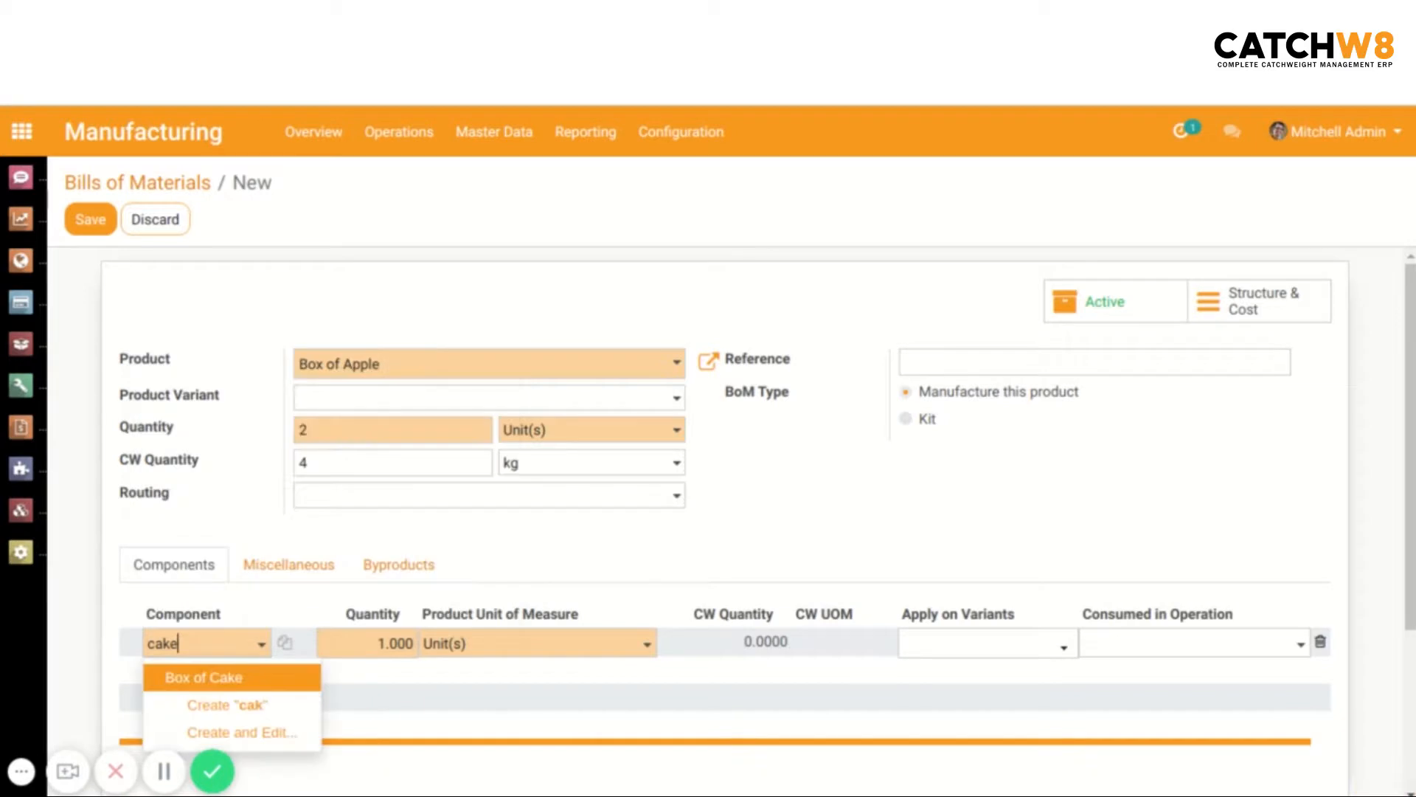
{"action": "left_click", "coordinate": [202, 676]}
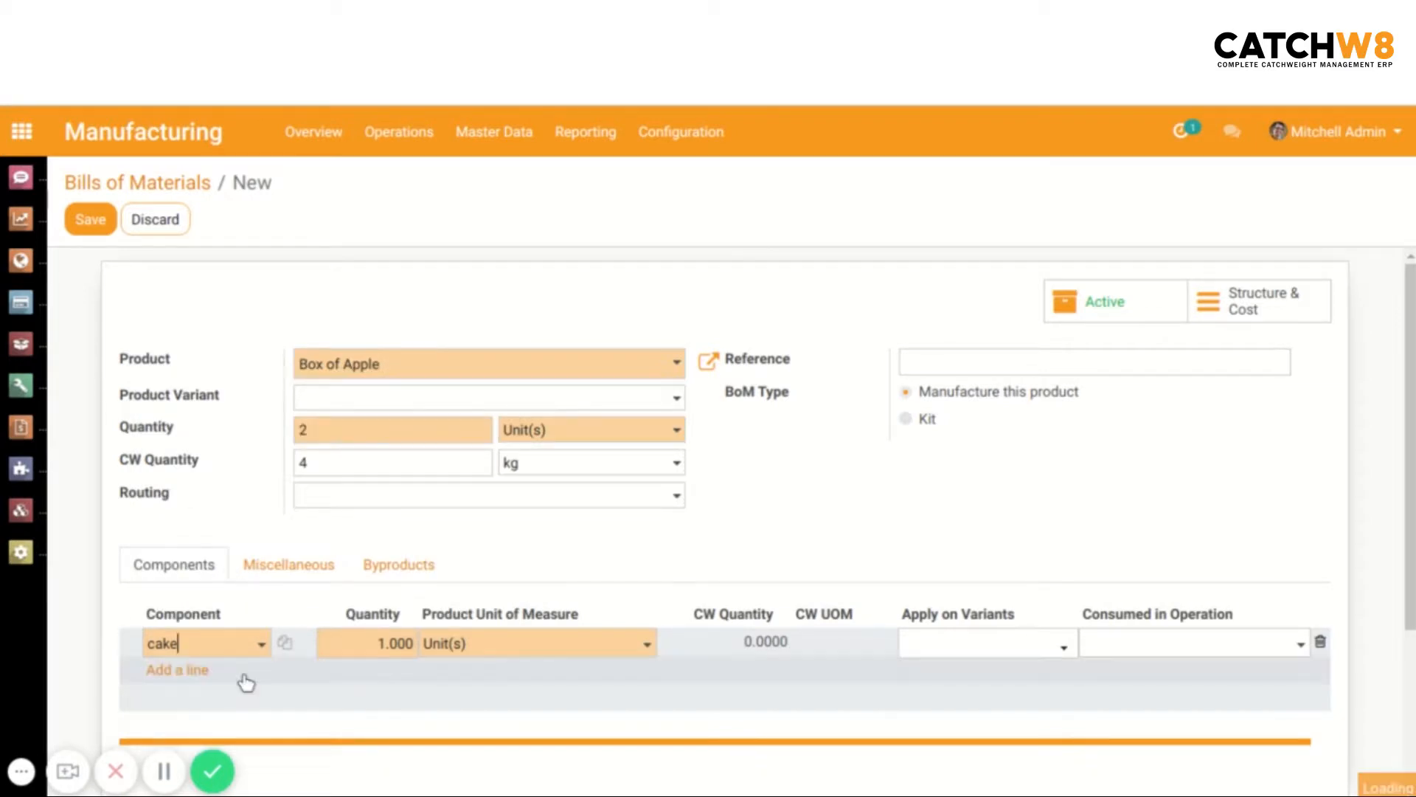
{"action": "left_click", "coordinate": [190, 641]}
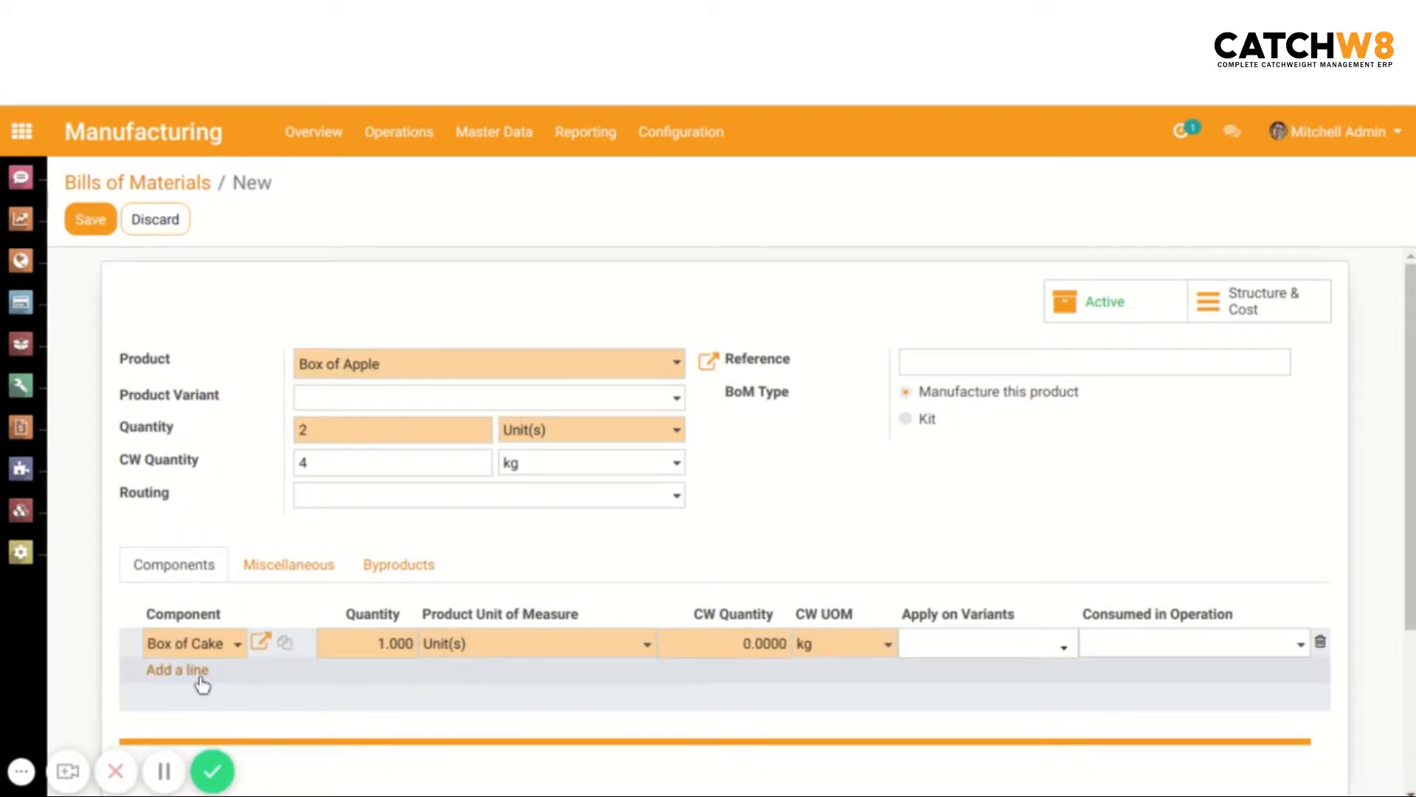
{"action": "left_click", "coordinate": [377, 643]}
{"action": "type", "text": "2"}
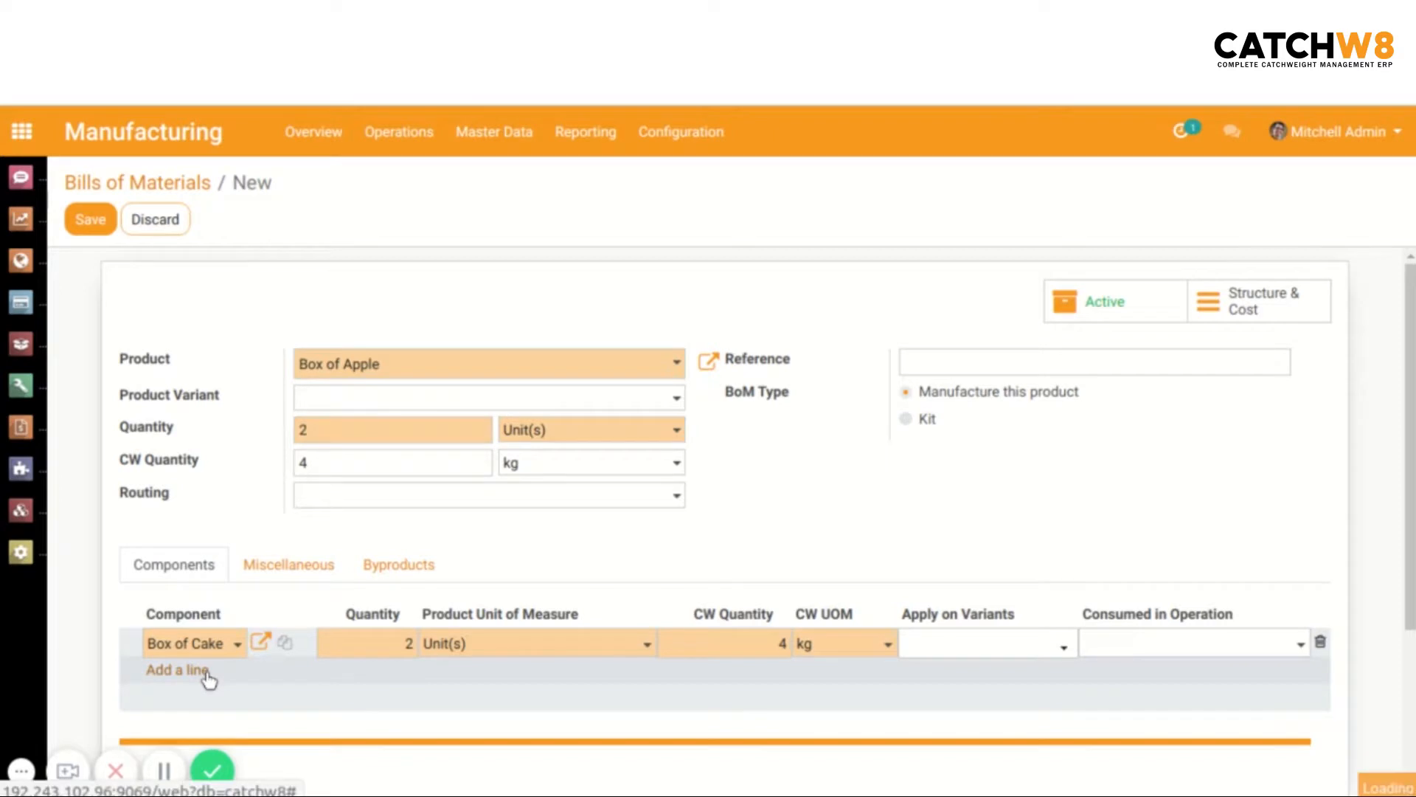
Add Butter as a second component with CW quantity 4 kg and save the bill.
{"action": "left_click", "coordinate": [178, 669]}
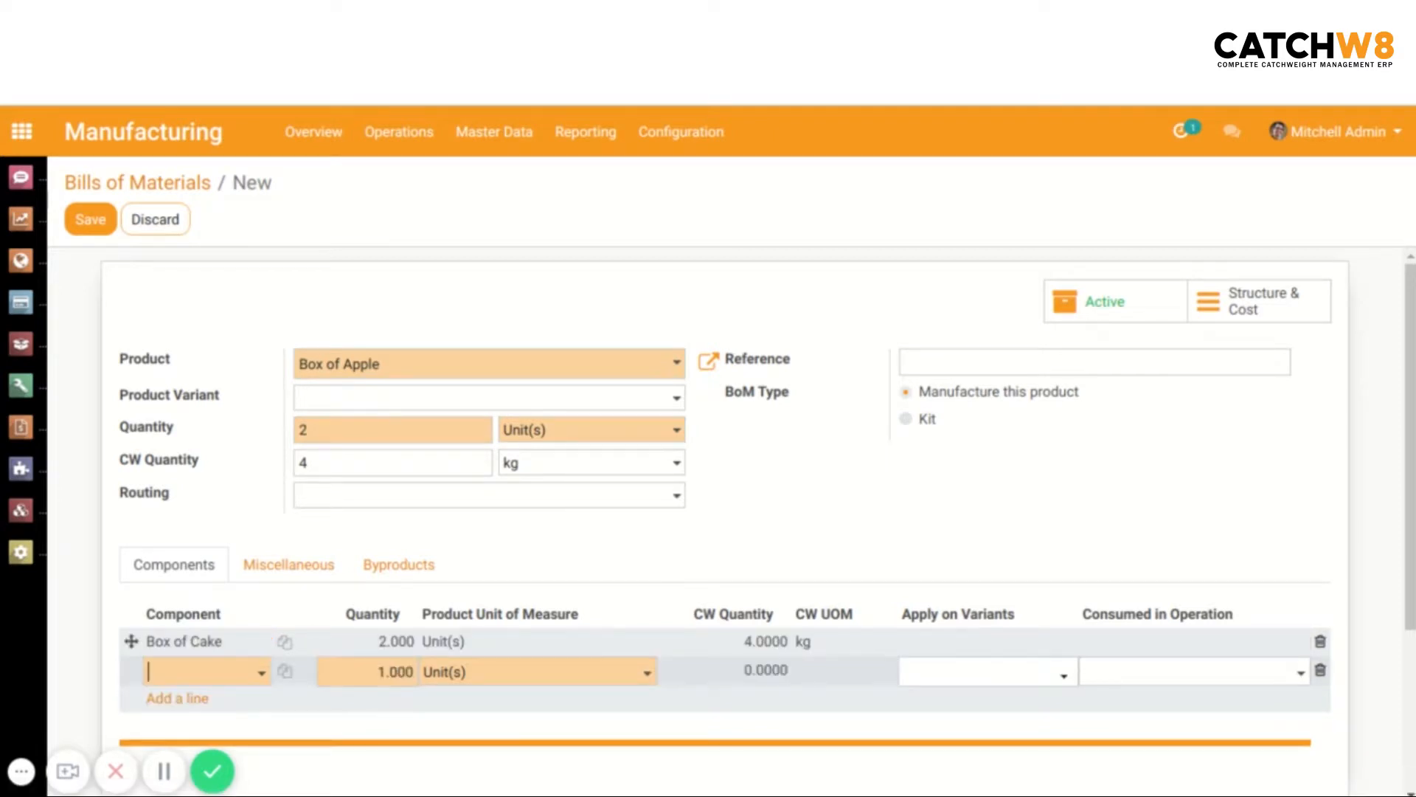
{"action": "type", "text": "b"}
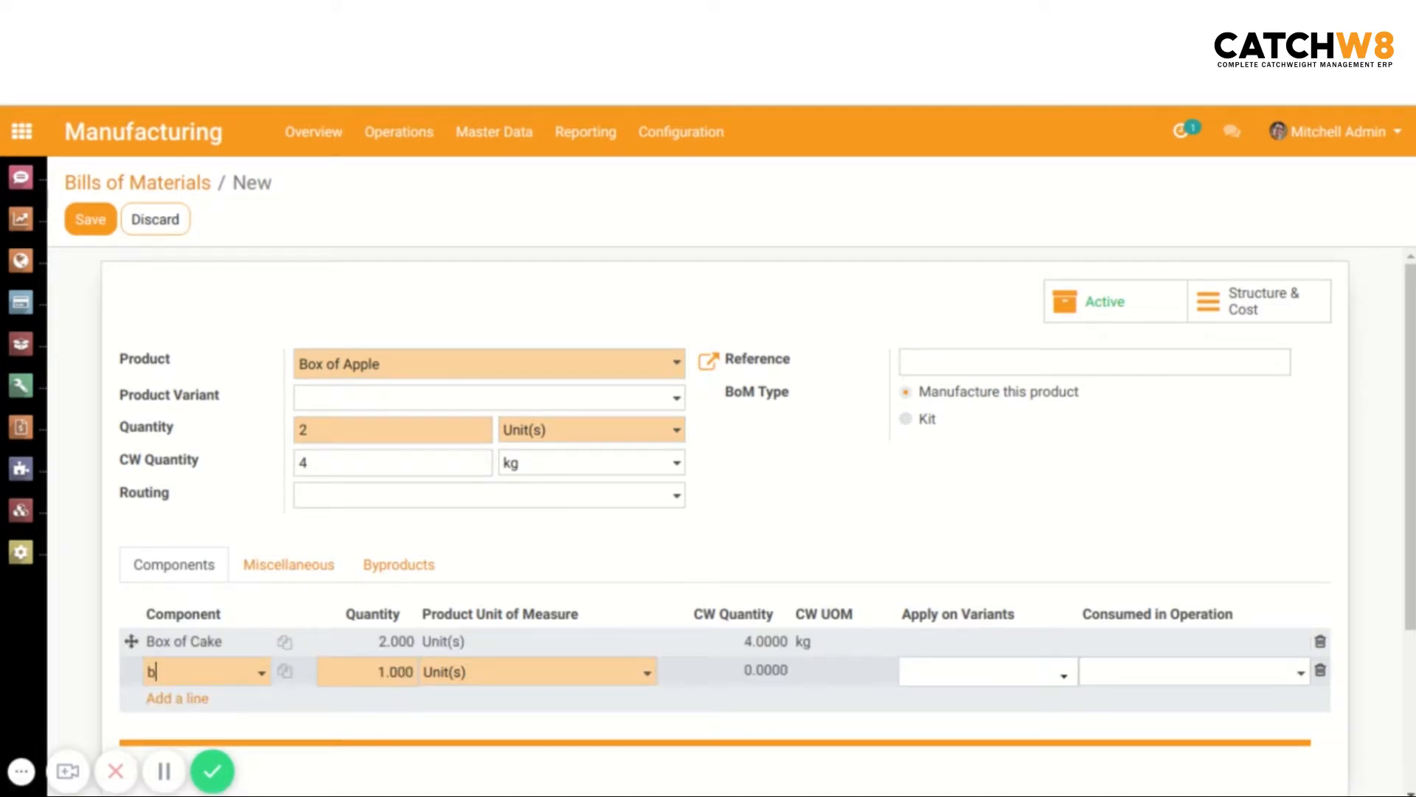
{"action": "type", "text": "utte"}
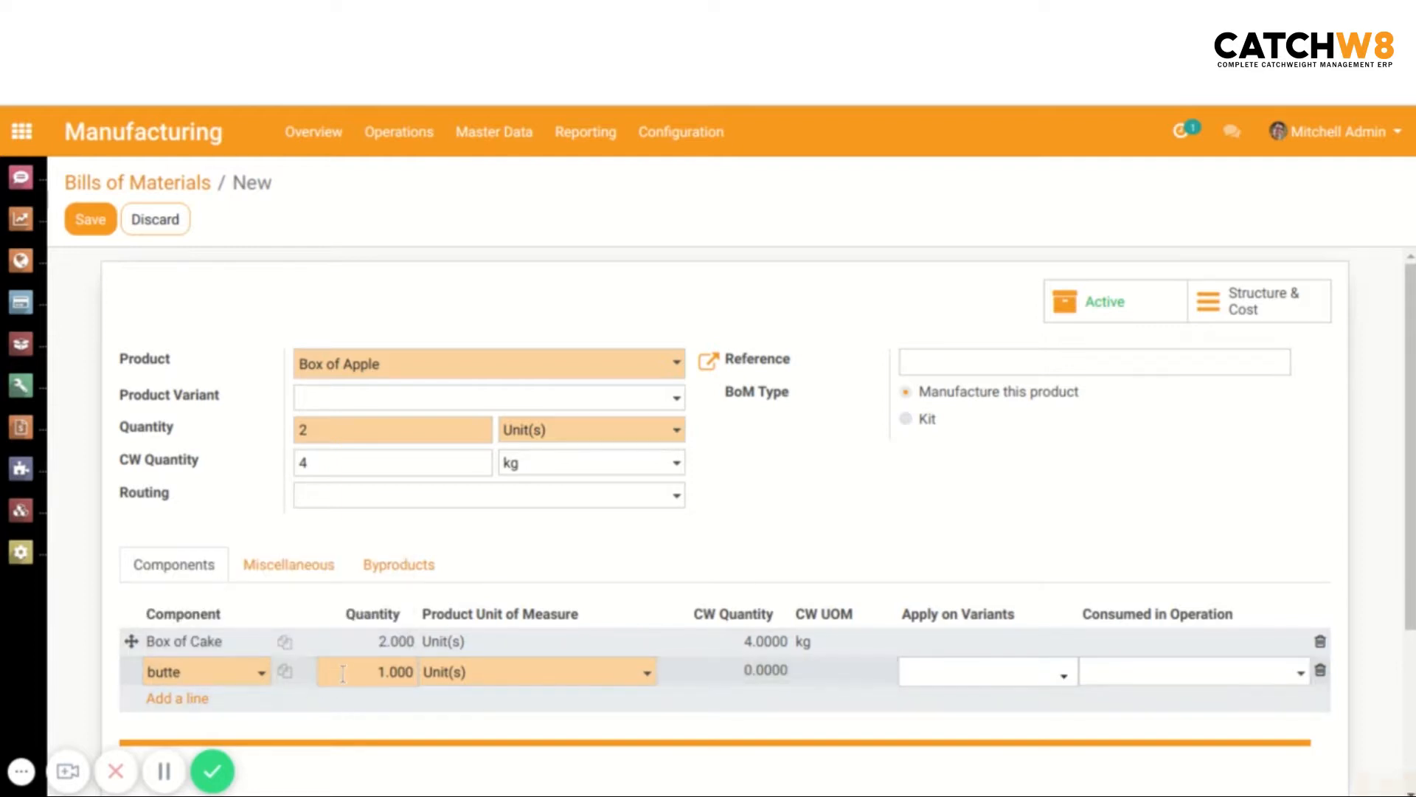
{"action": "left_click", "coordinate": [180, 672]}
{"action": "type", "text": "2"}
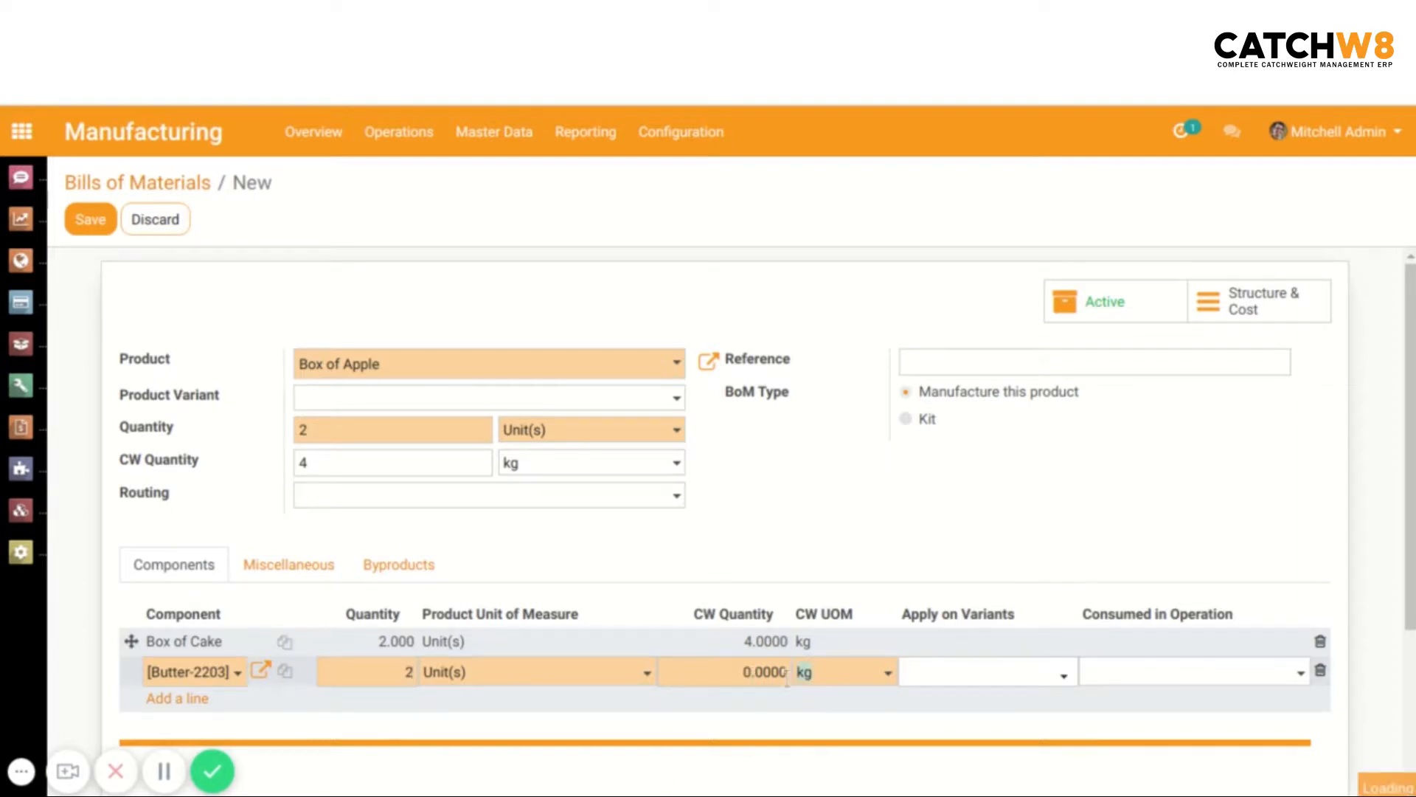
{"action": "type", "text": "4"}
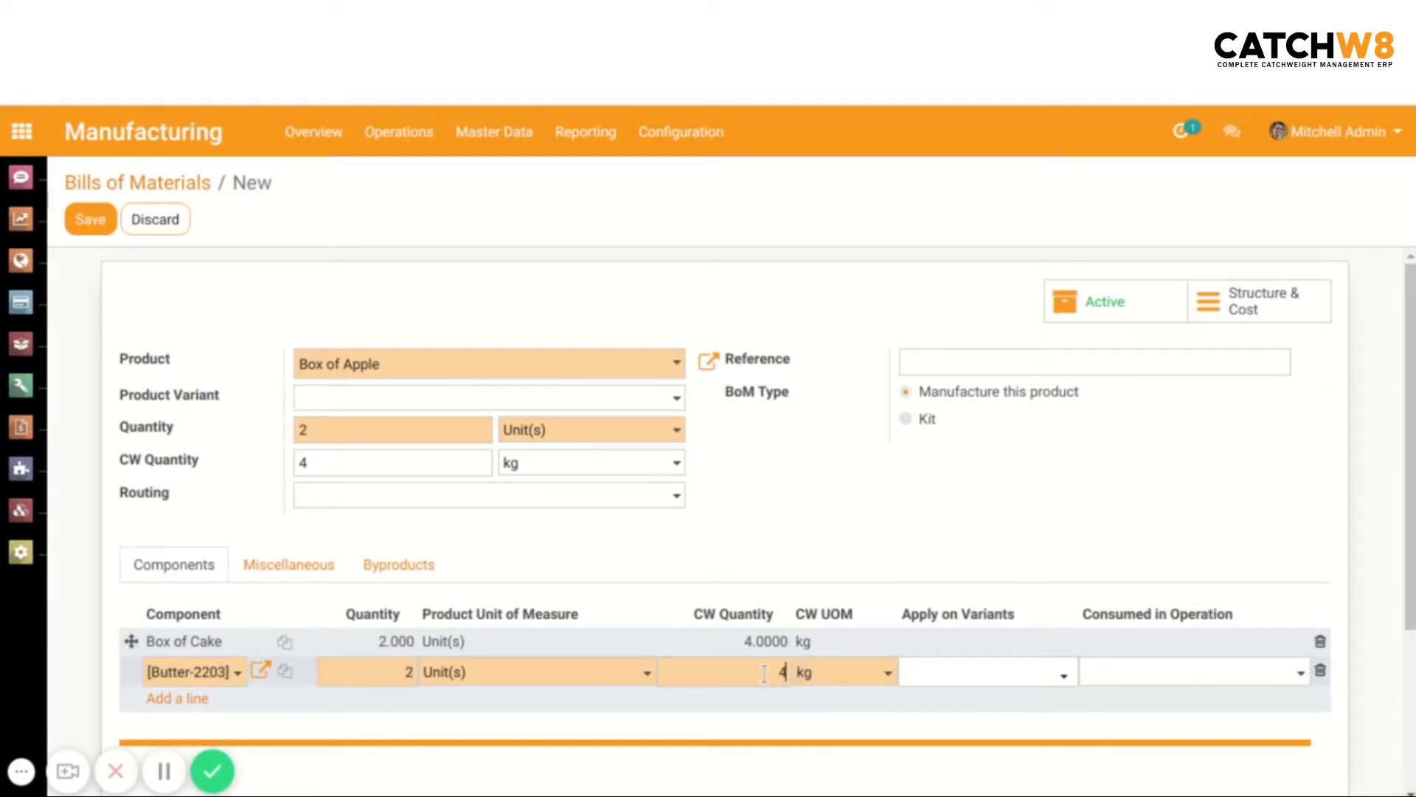
{"action": "left_click", "coordinate": [90, 219]}
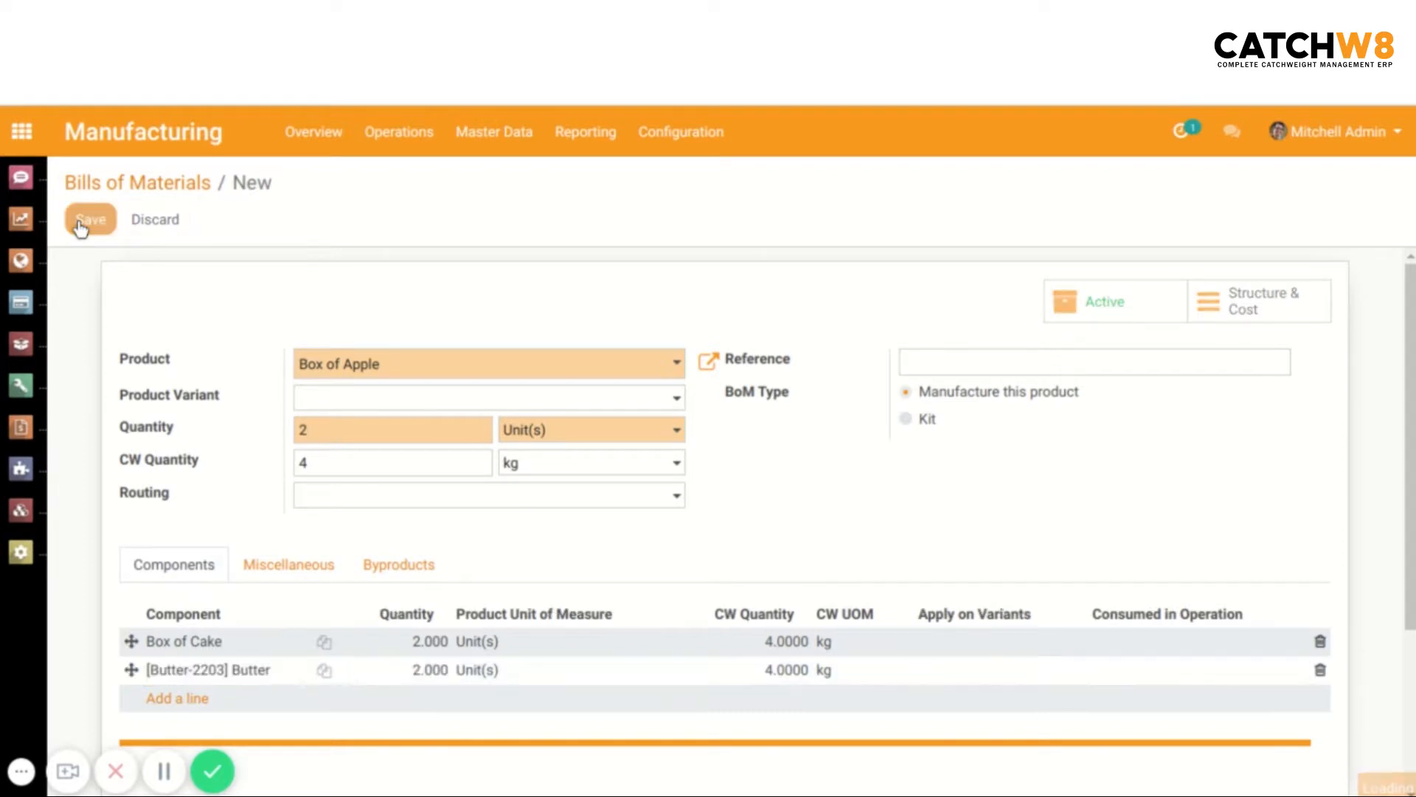
{"action": "left_click", "coordinate": [90, 219]}
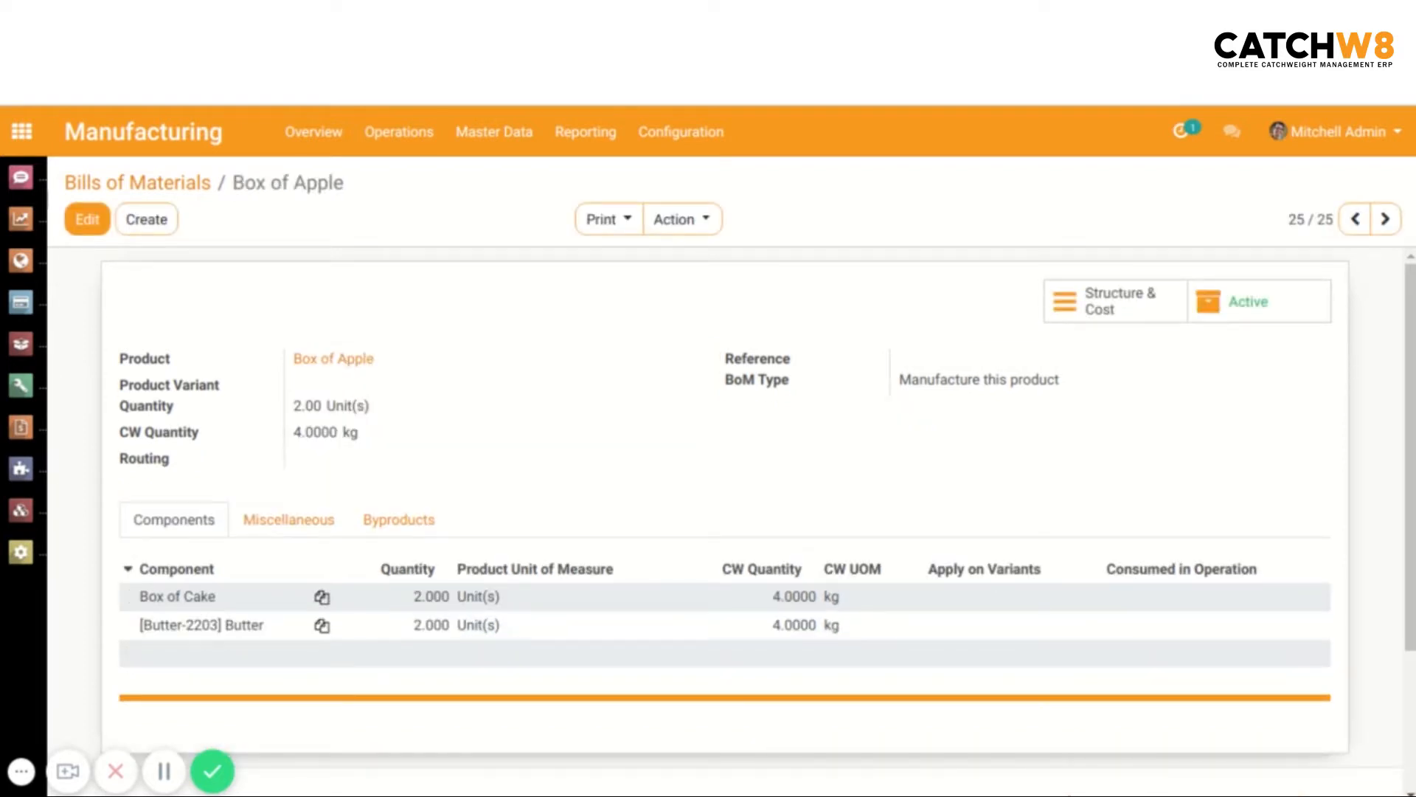
{"action": "mouse_move", "coordinate": [264, 236]}
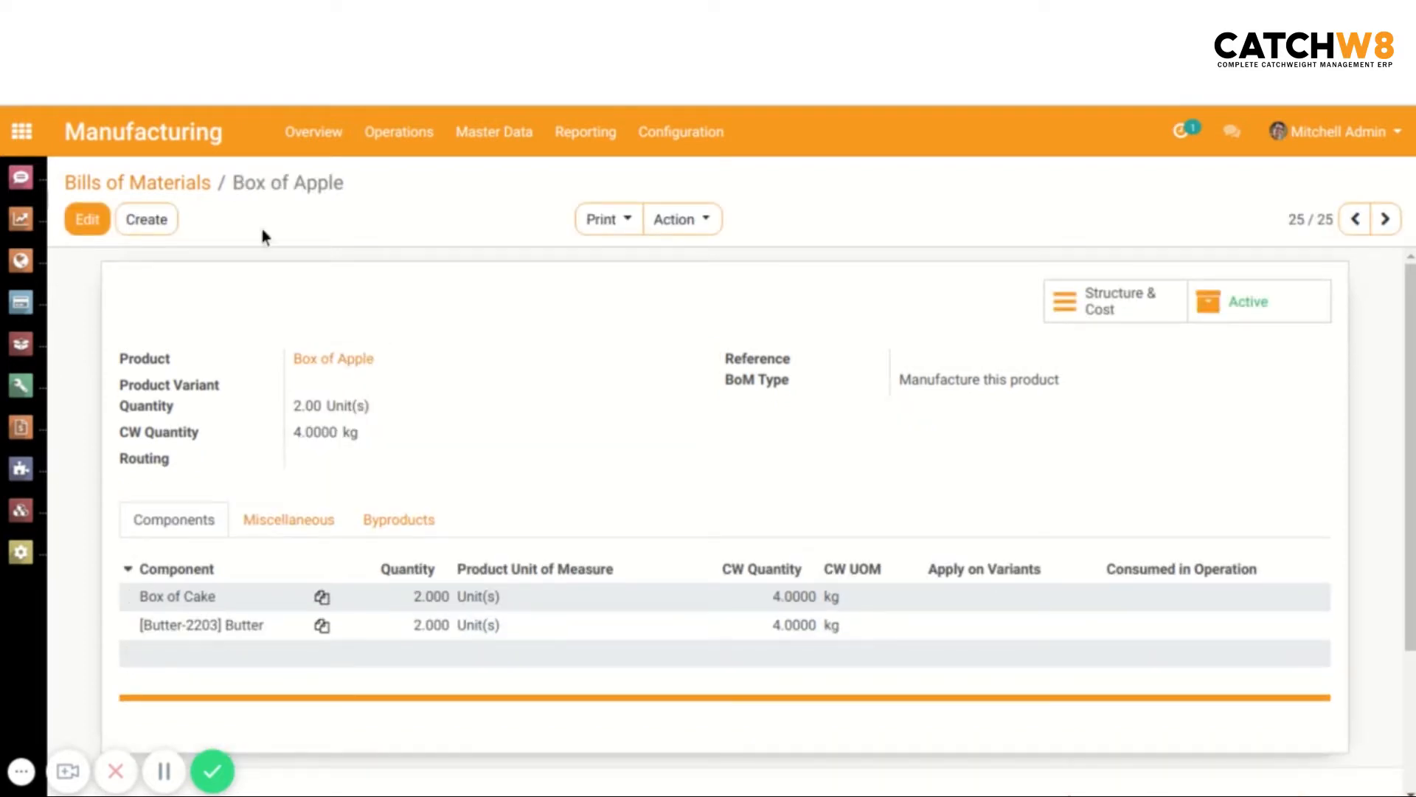
Create and save manufacturing order WH/MO/00032 for 10 units (15 kg) of Box of Apple.
{"action": "left_click", "coordinate": [399, 131]}
{"action": "type", "text": "b"}
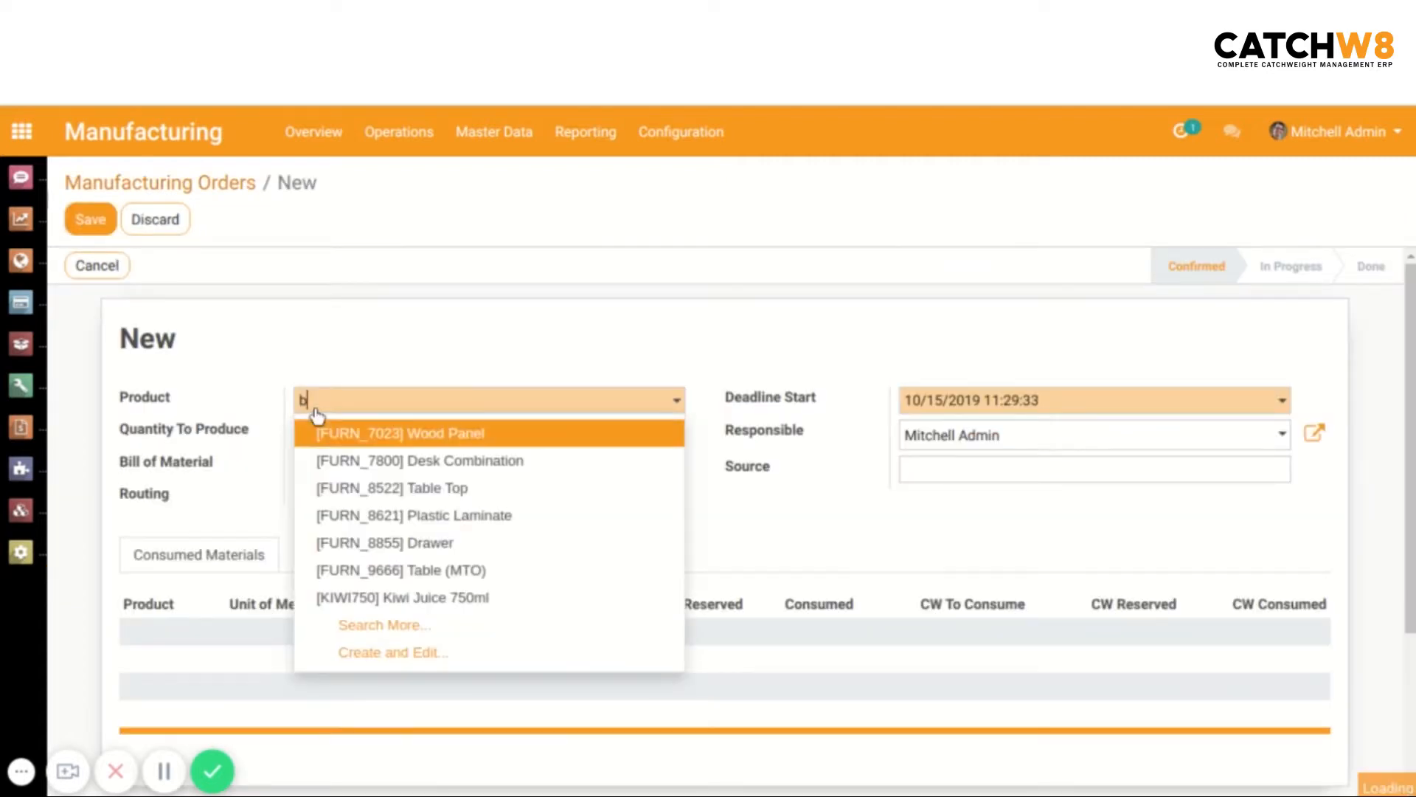
{"action": "type", "text": "ox of Apple"}
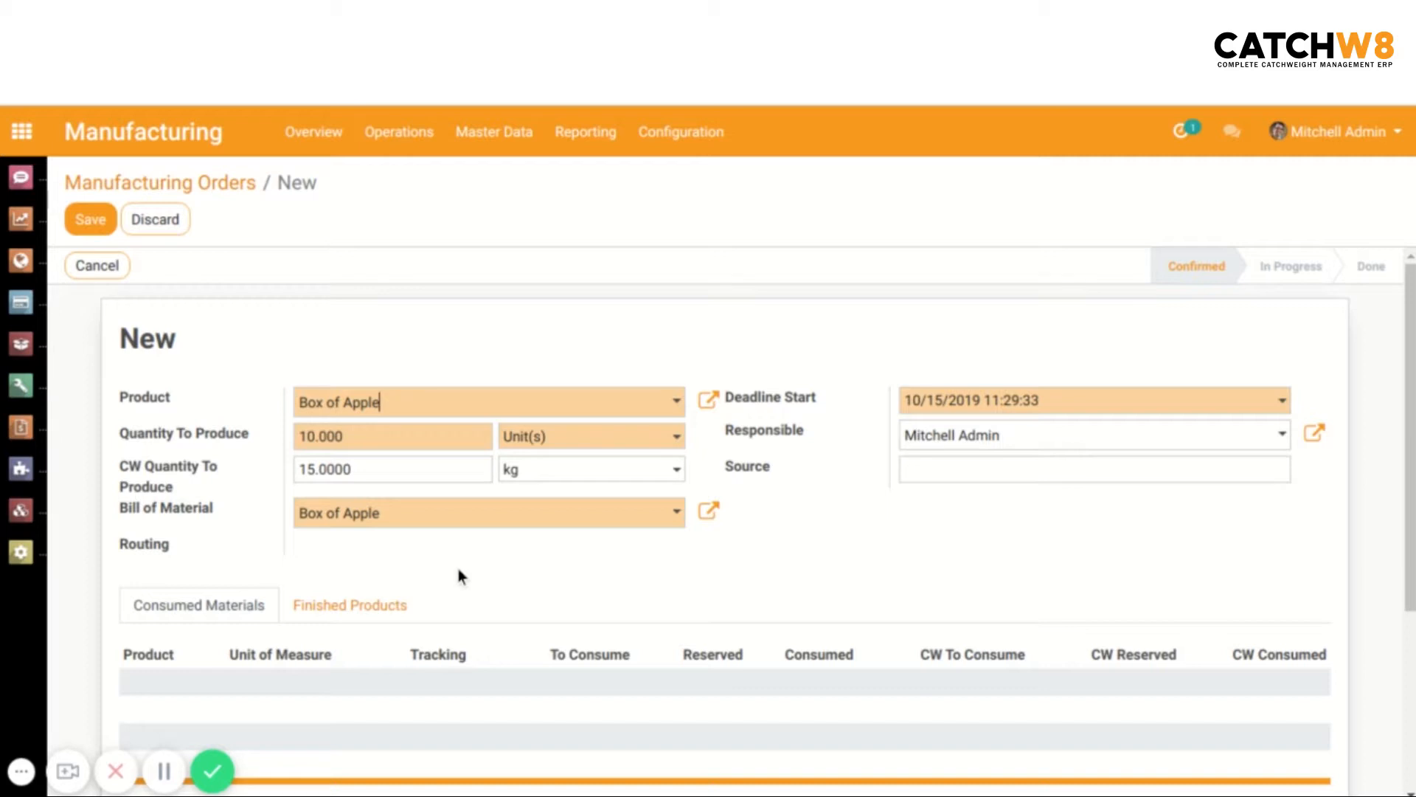
{"action": "mouse_move", "coordinate": [460, 577]}
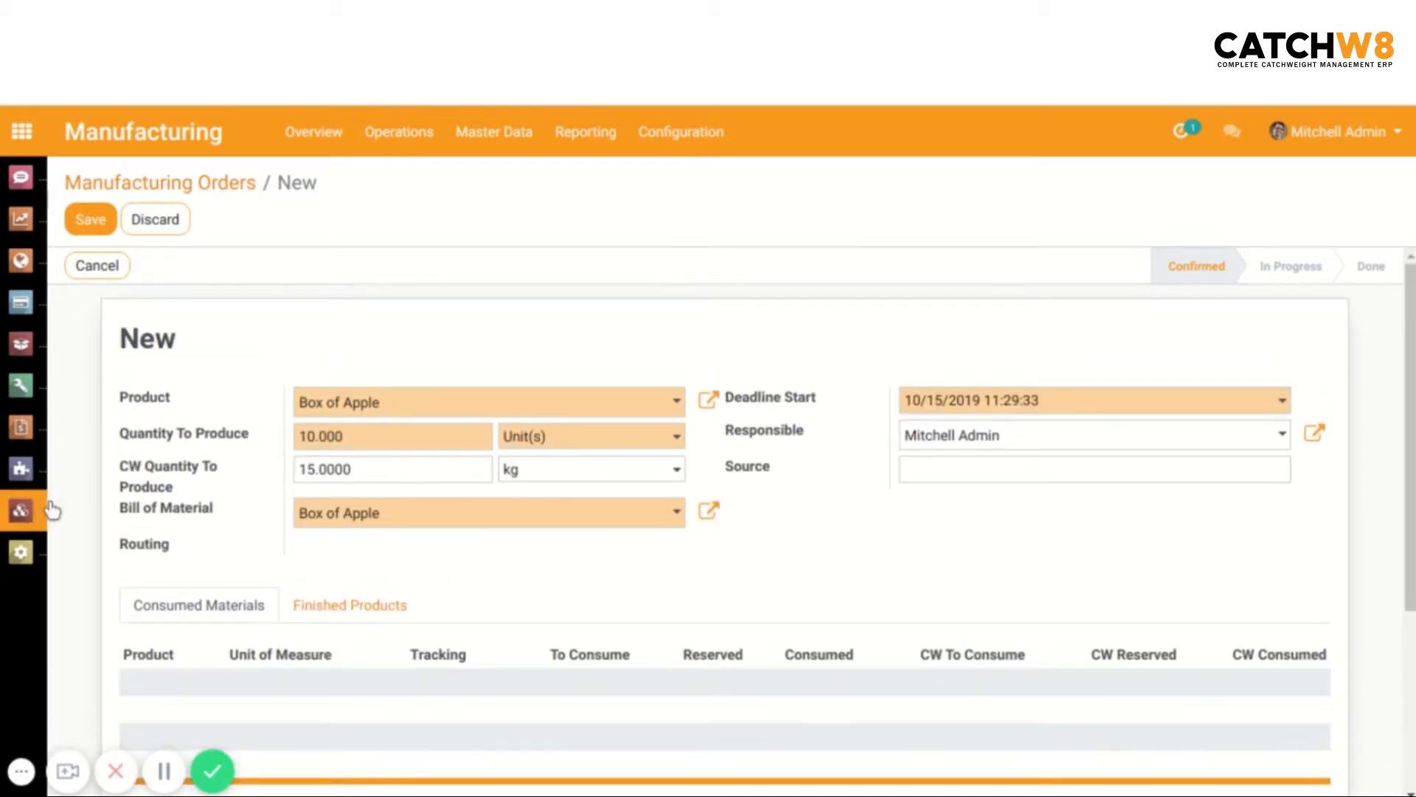
{"action": "left_click", "coordinate": [90, 218]}
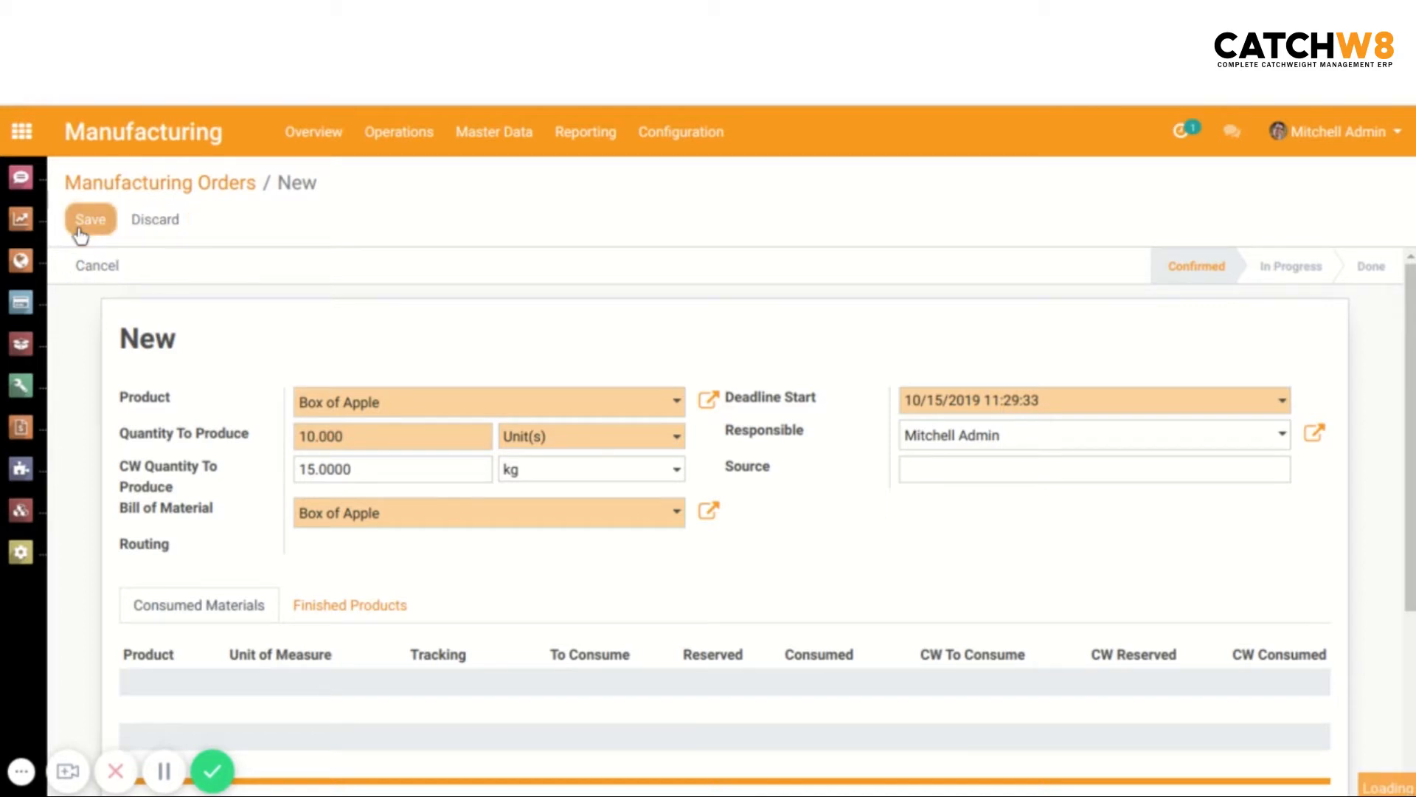
{"action": "left_click", "coordinate": [90, 218]}
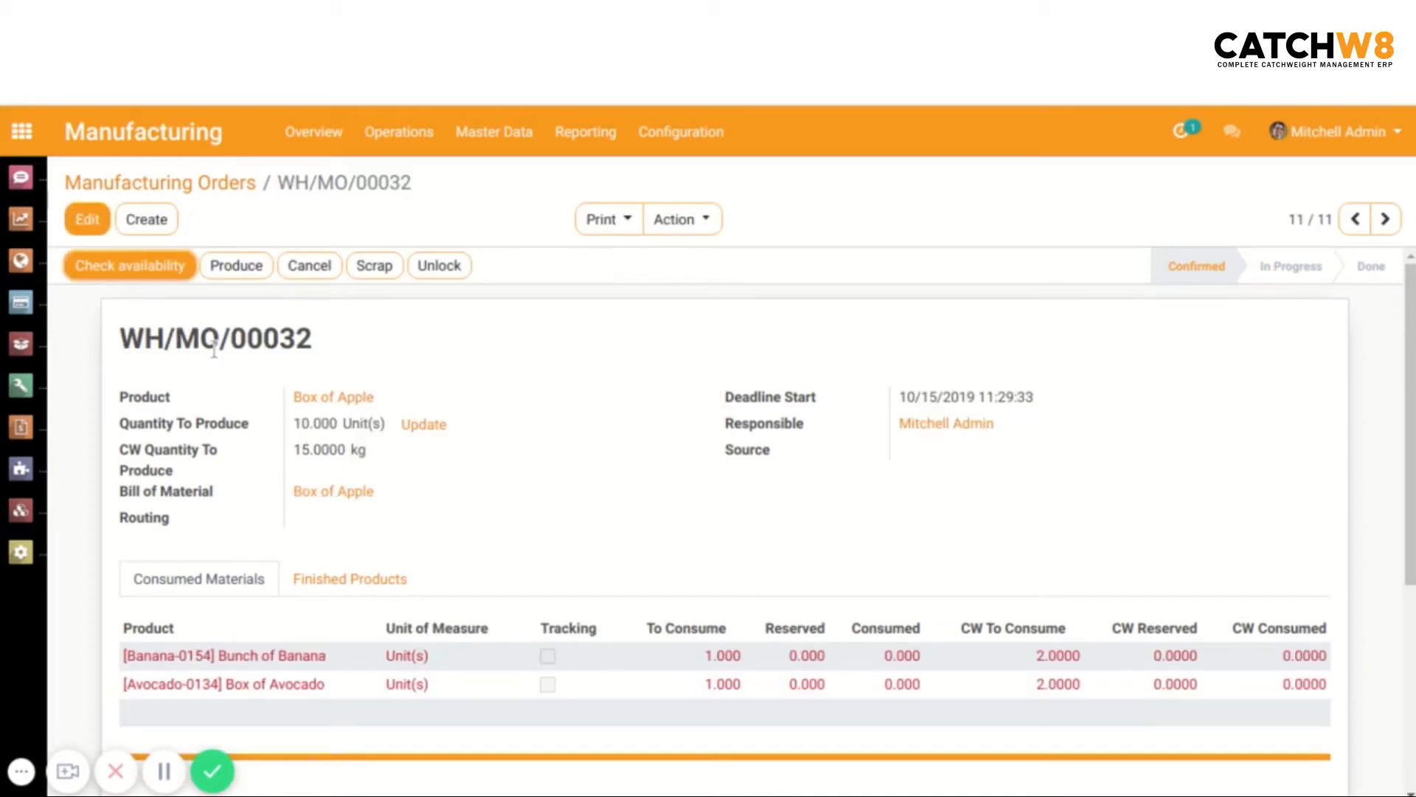
{"action": "mouse_move", "coordinate": [660, 646]}
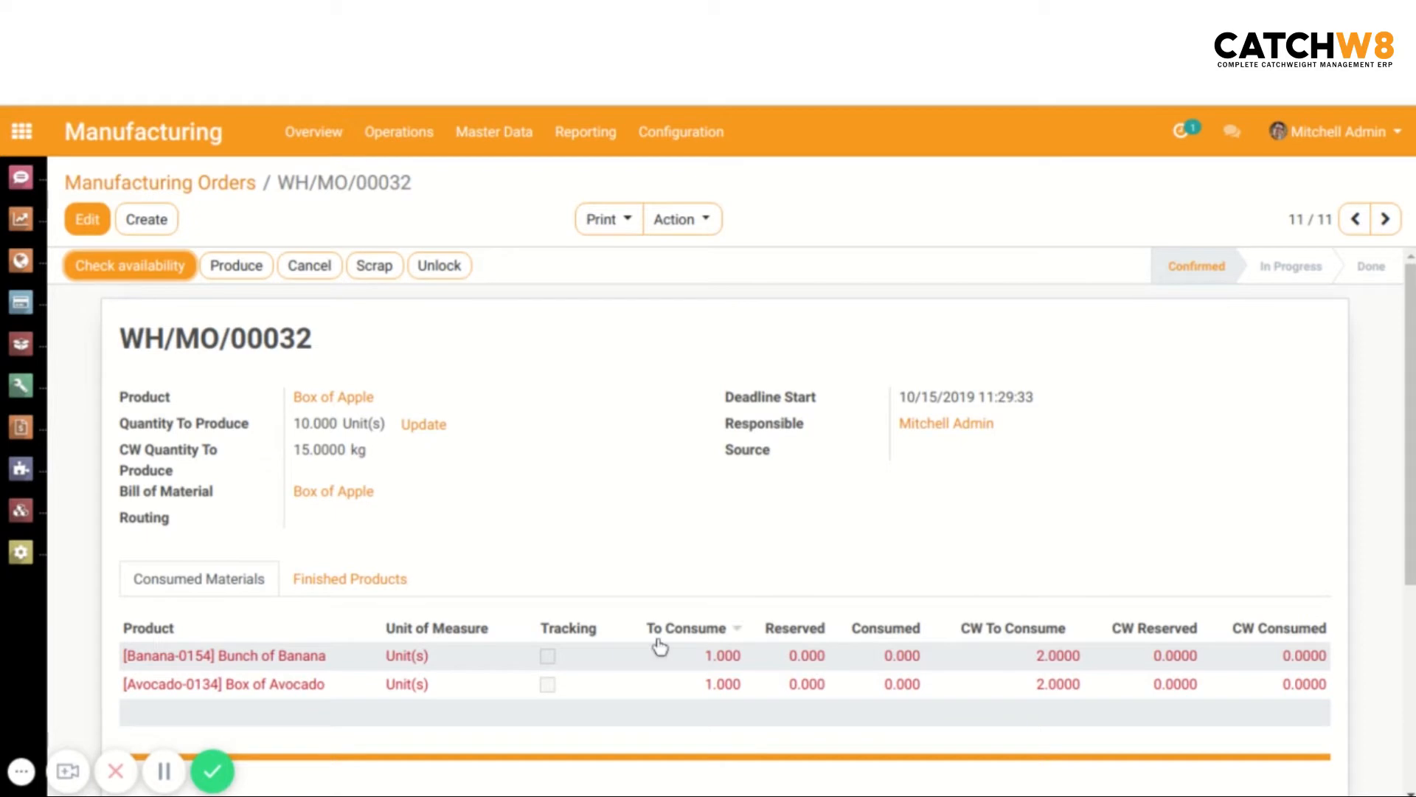
Reserve materials and record production of Box of Apple under lot SL000001.
{"action": "left_click", "coordinate": [130, 264]}
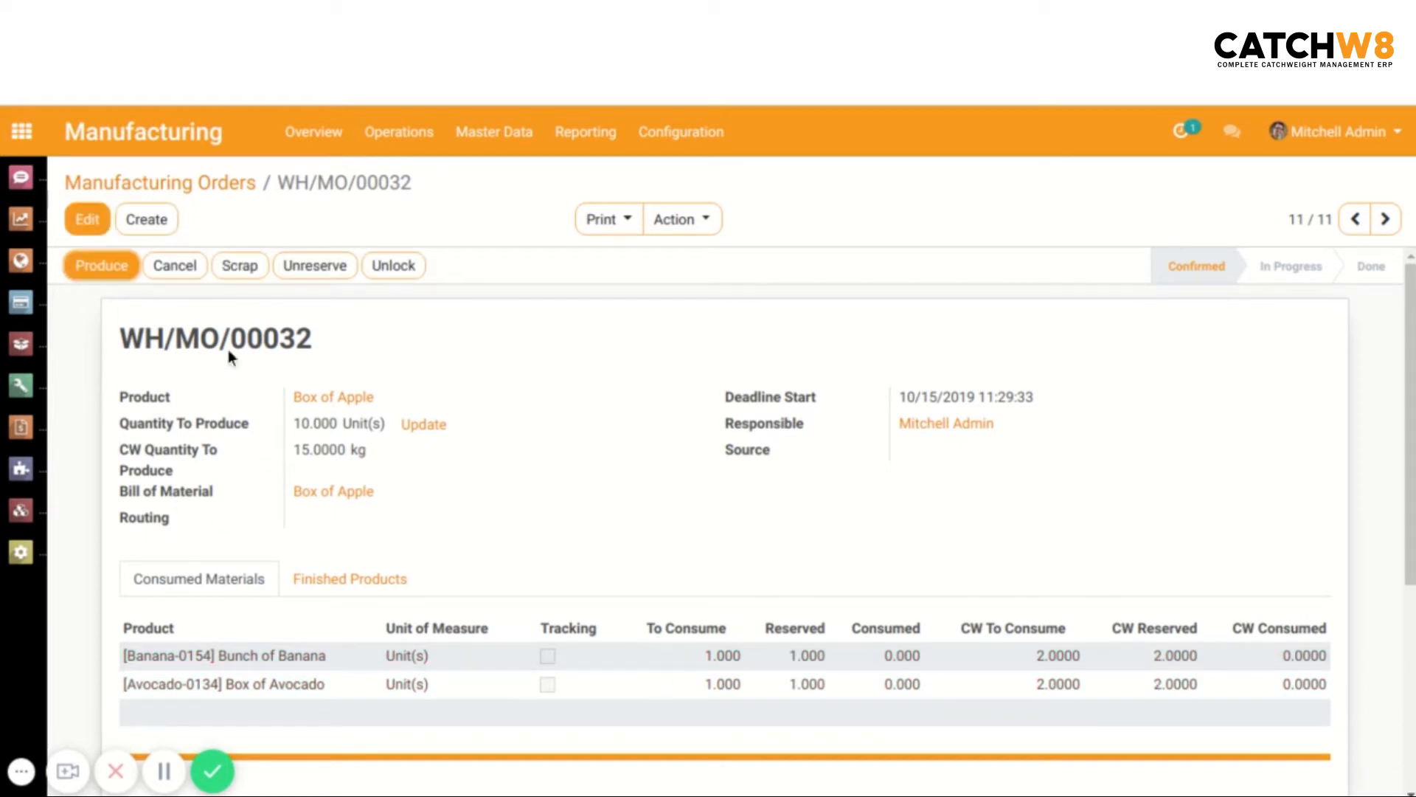
{"action": "left_click", "coordinate": [100, 264]}
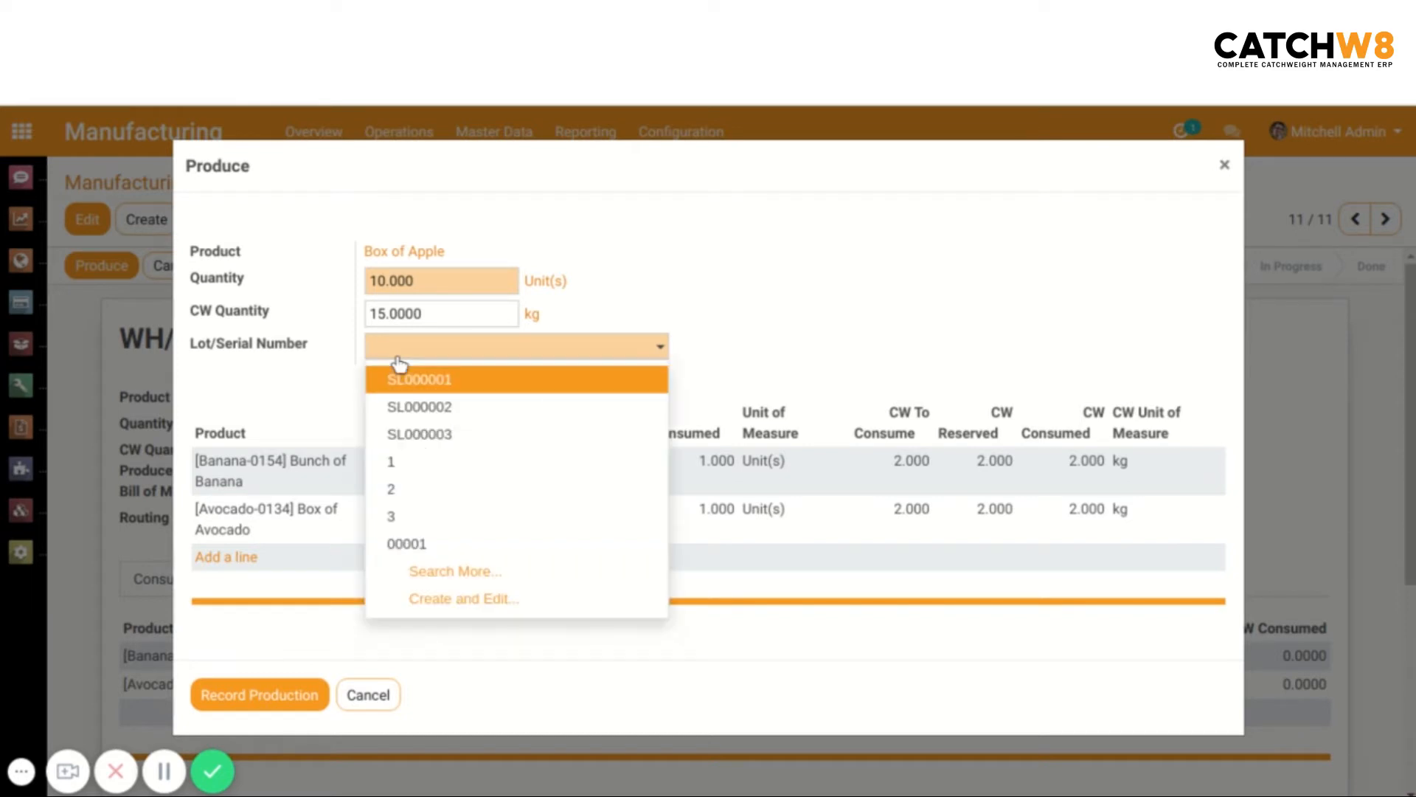
{"action": "left_click", "coordinate": [418, 379]}
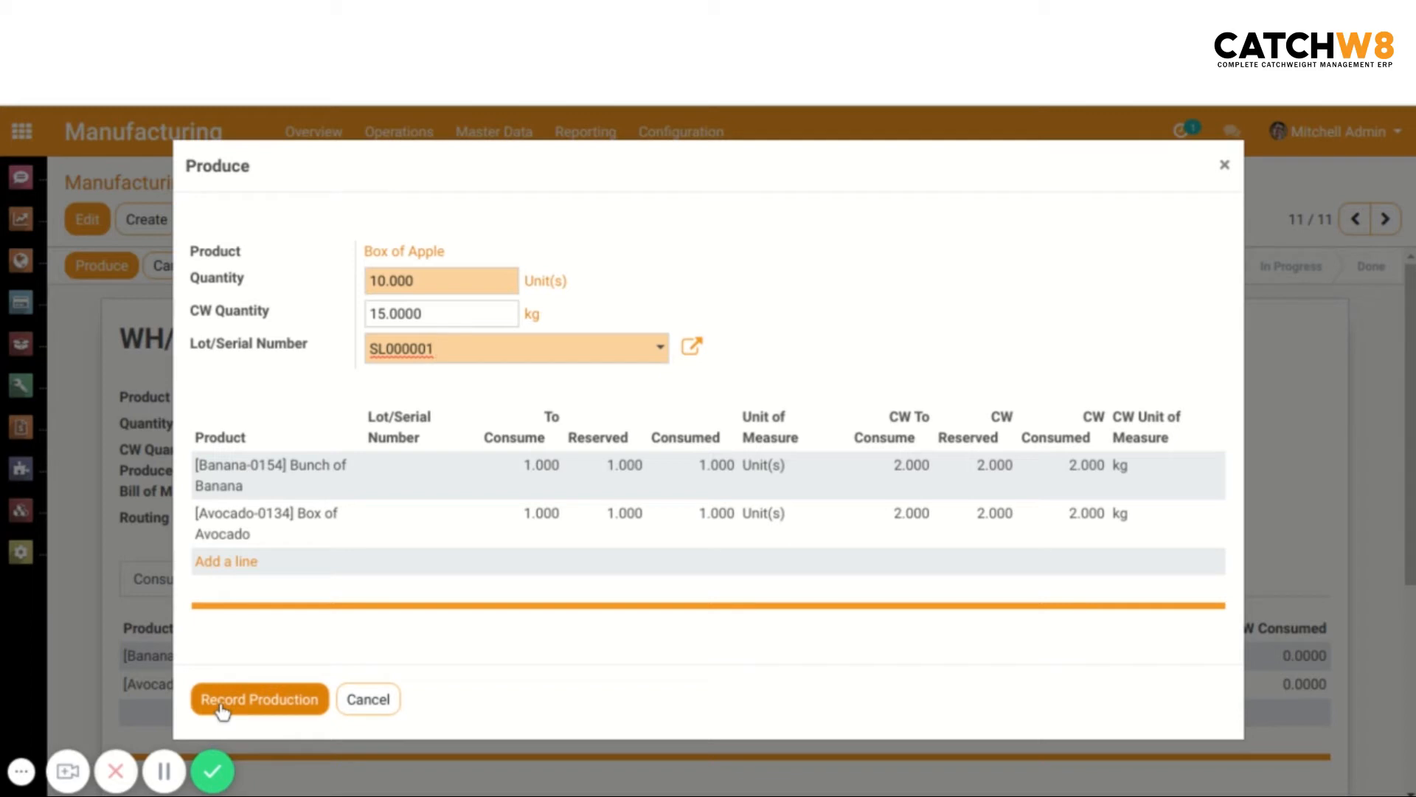
{"action": "left_click", "coordinate": [258, 698]}
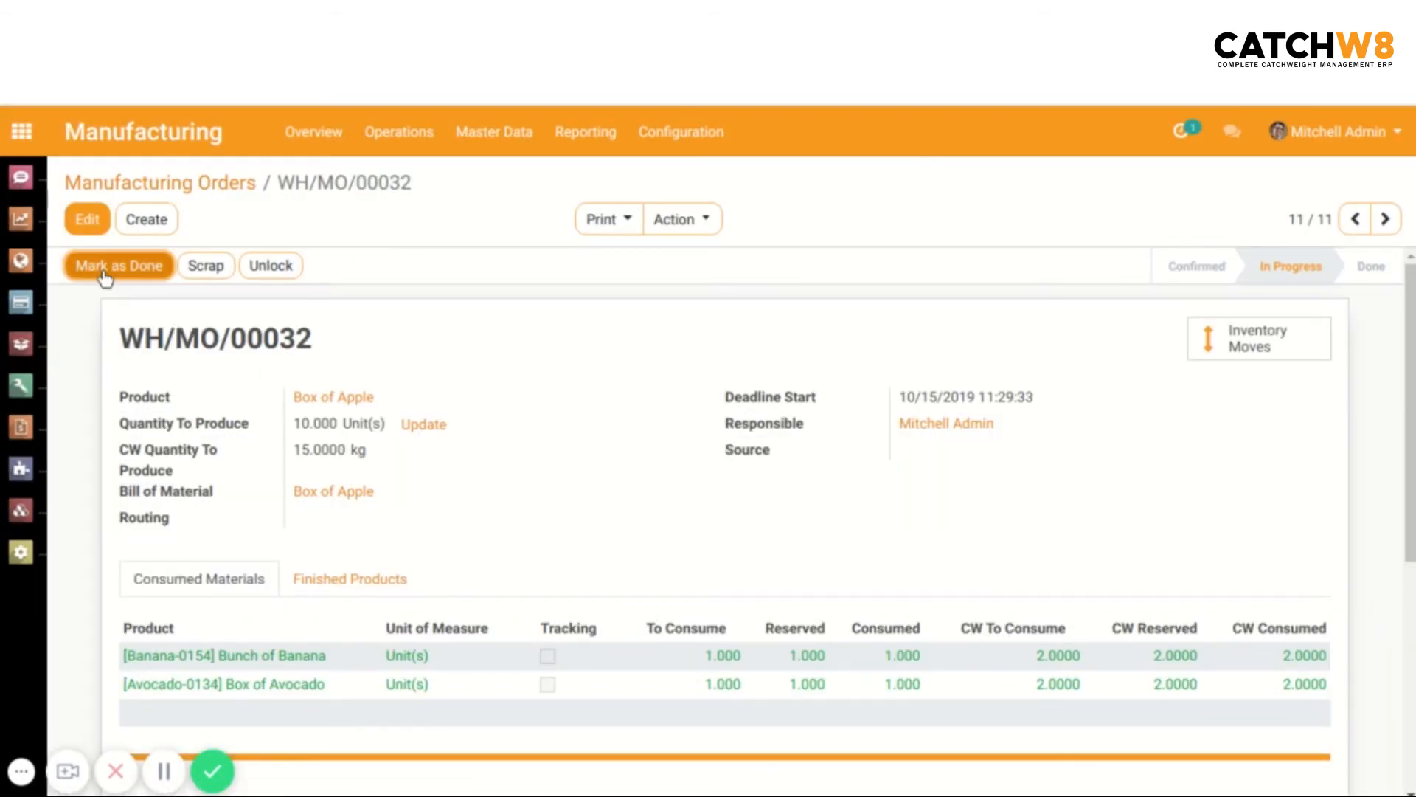
Mark WH/MO/00032 as done and show its traceability report with lot SL000001.
{"action": "left_click", "coordinate": [118, 266]}
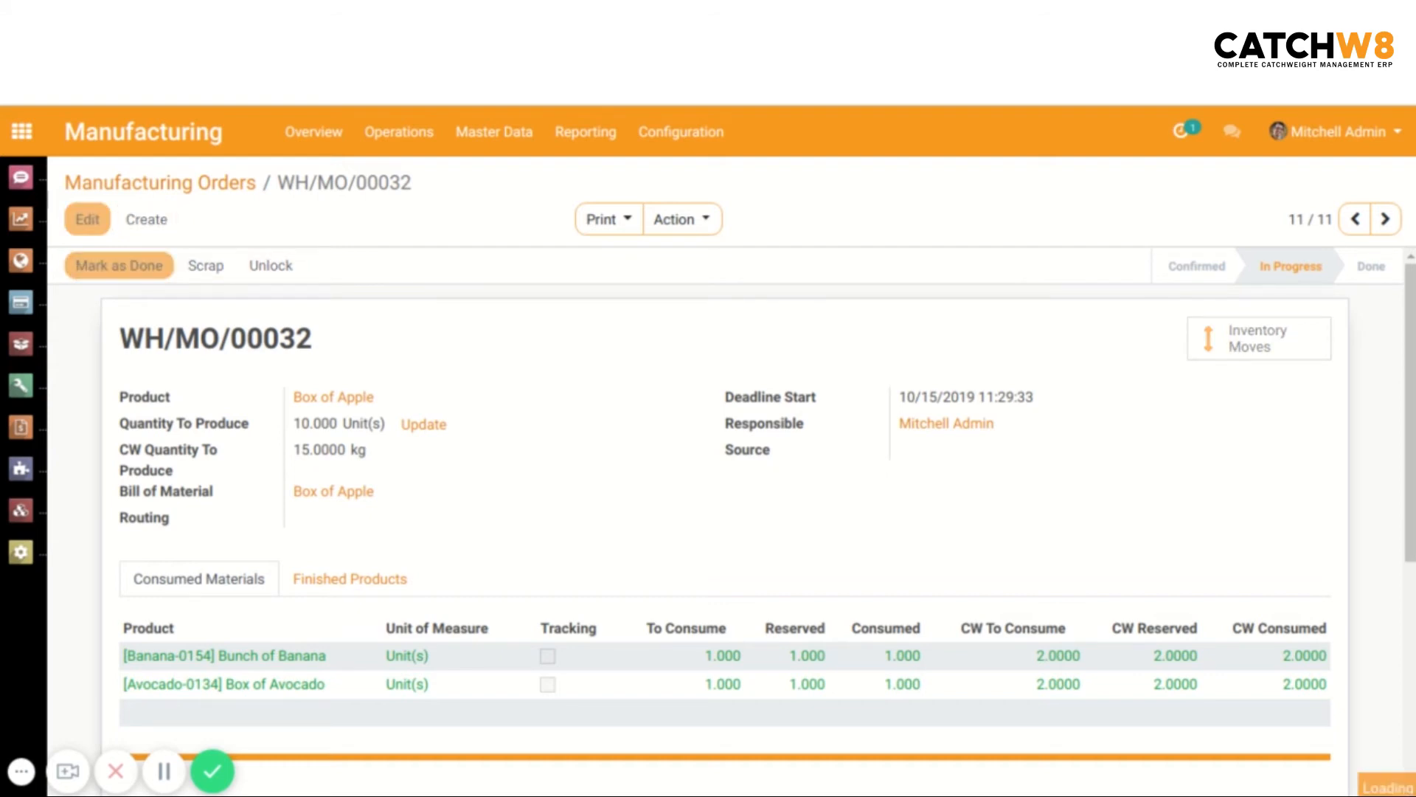
{"action": "left_click", "coordinate": [118, 264]}
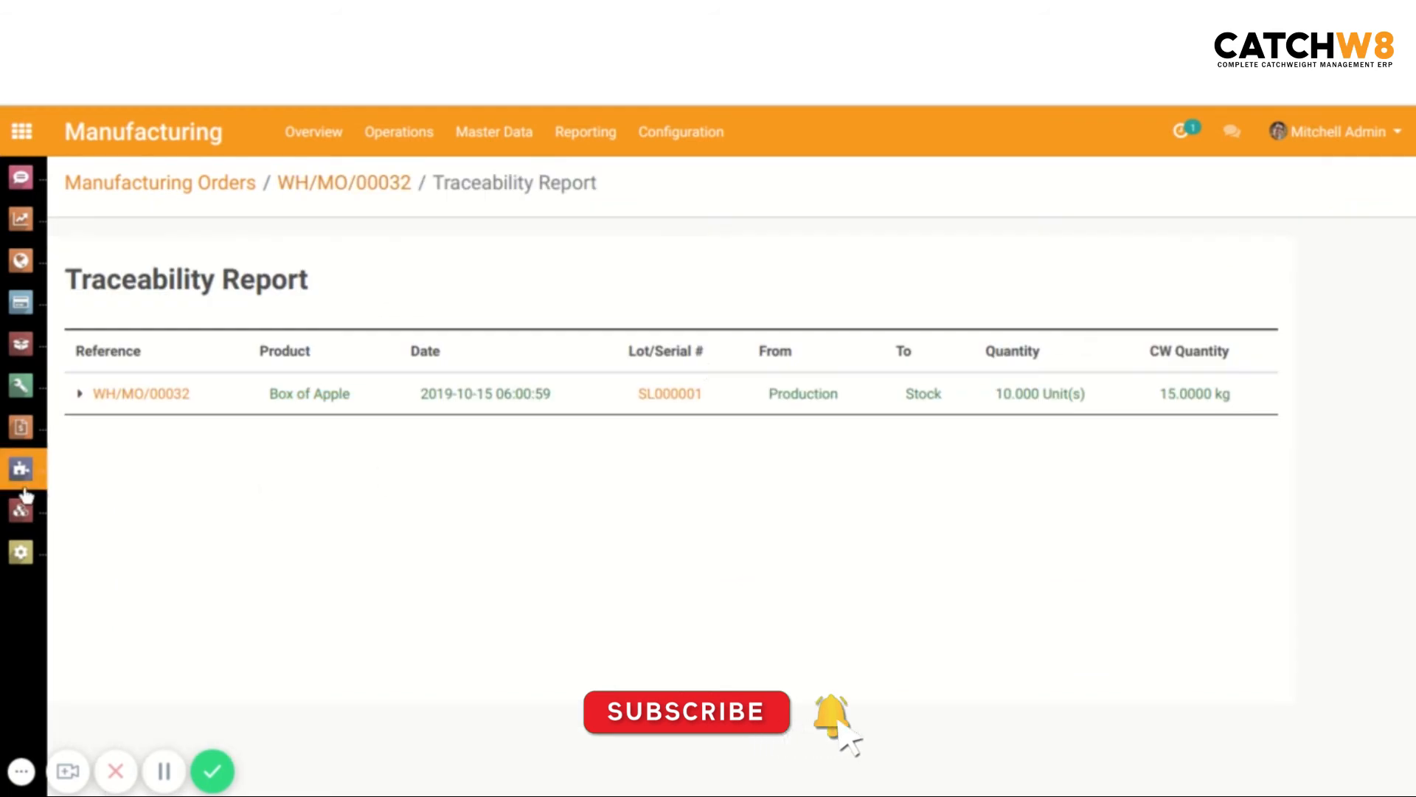
{"action": "mouse_move", "coordinate": [633, 378]}
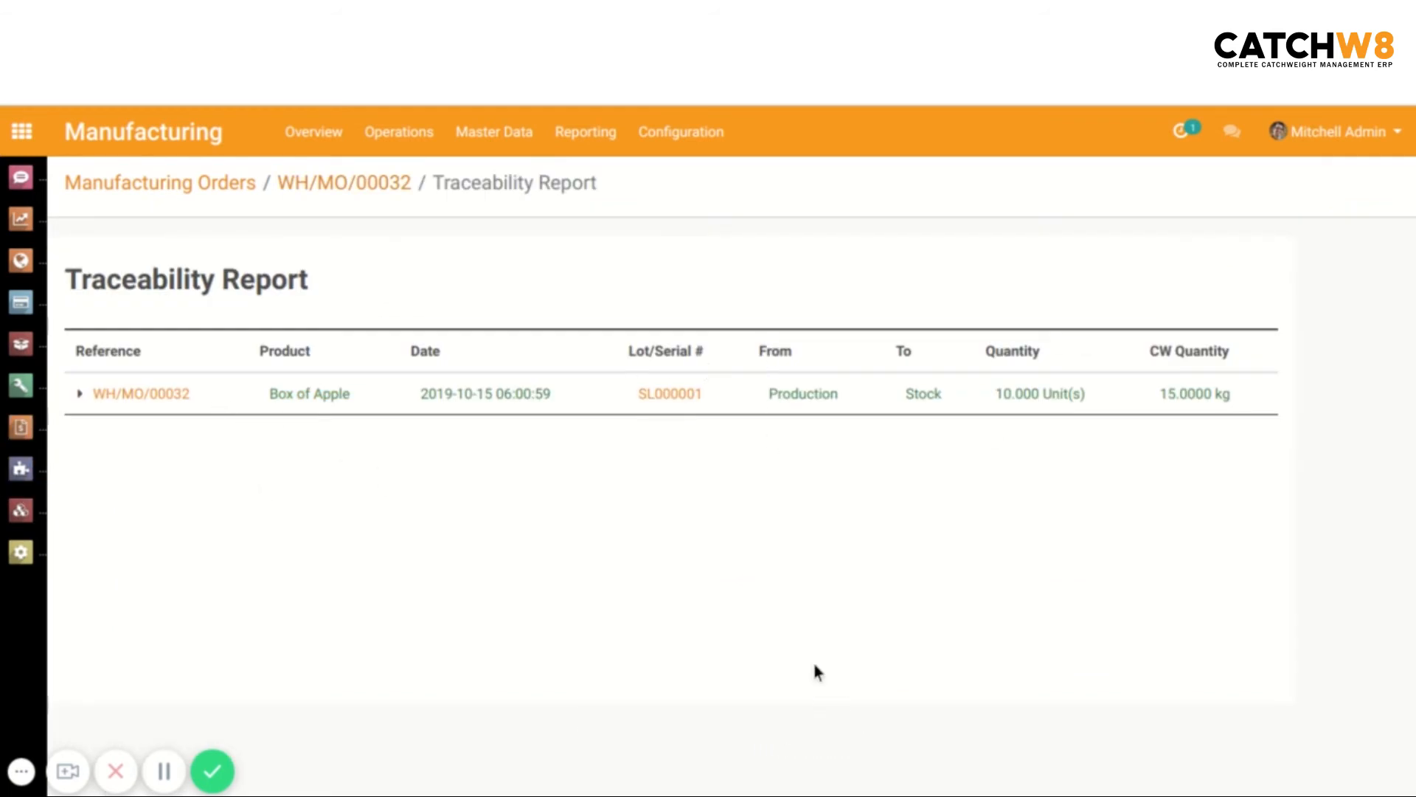
{"action": "mouse_move", "coordinate": [1093, 458]}
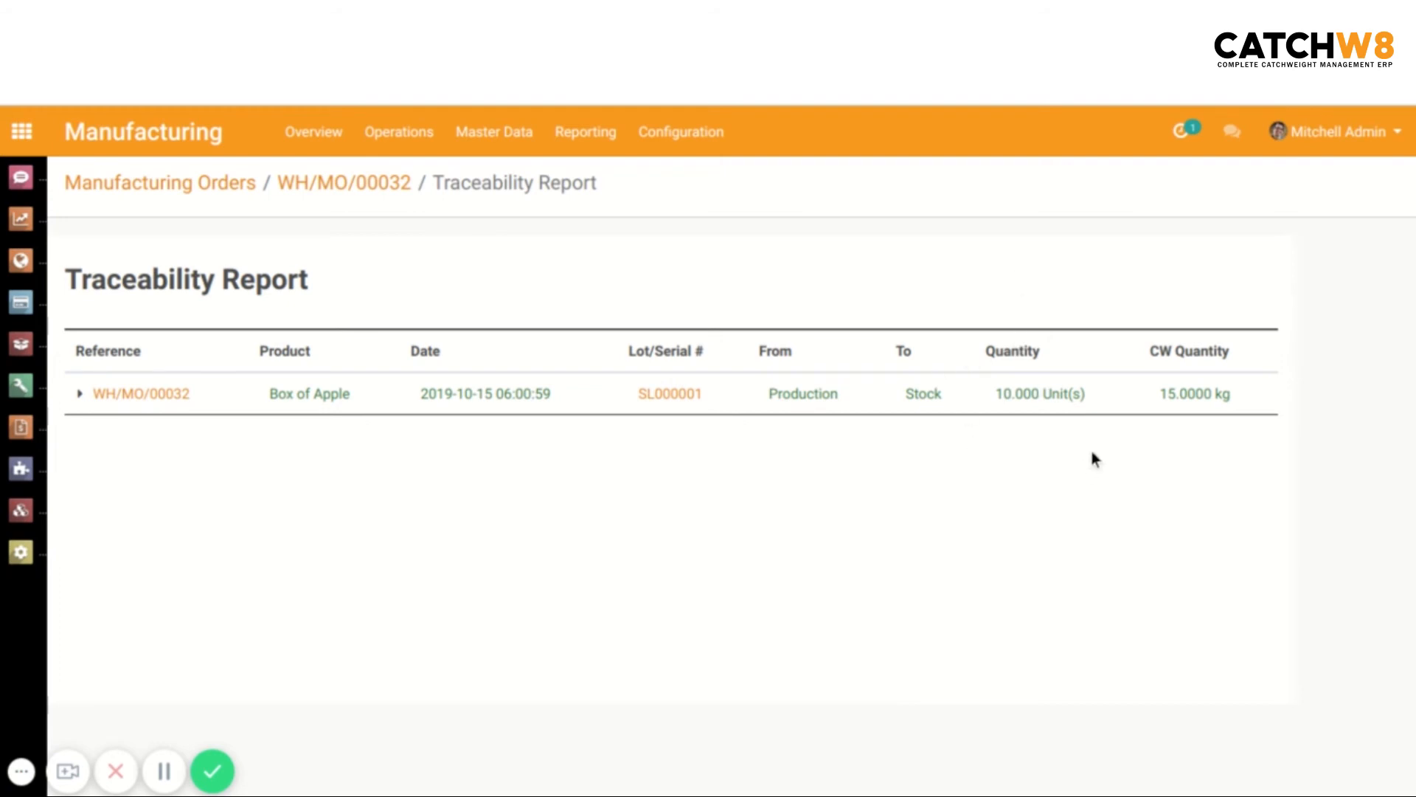
{"action": "mouse_move", "coordinate": [1127, 493]}
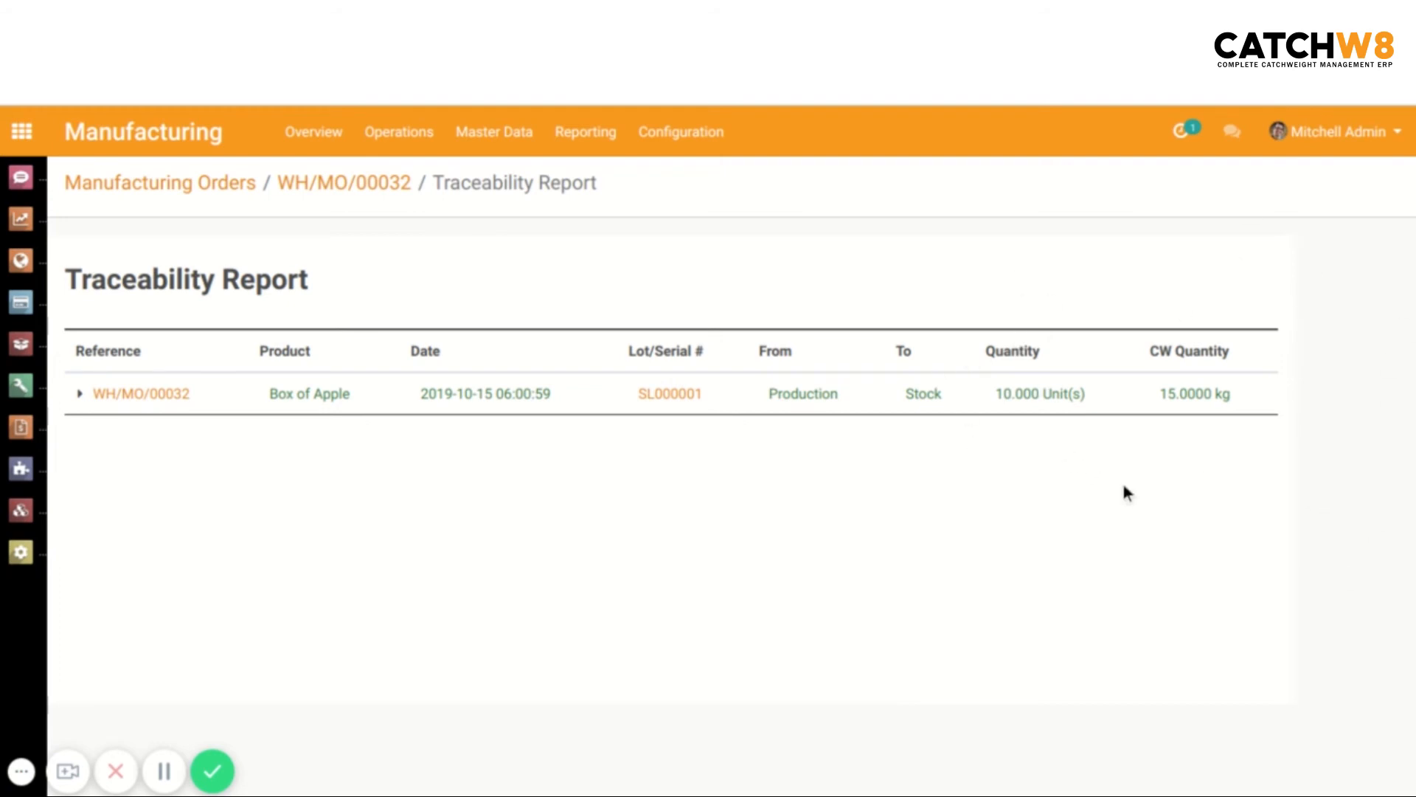